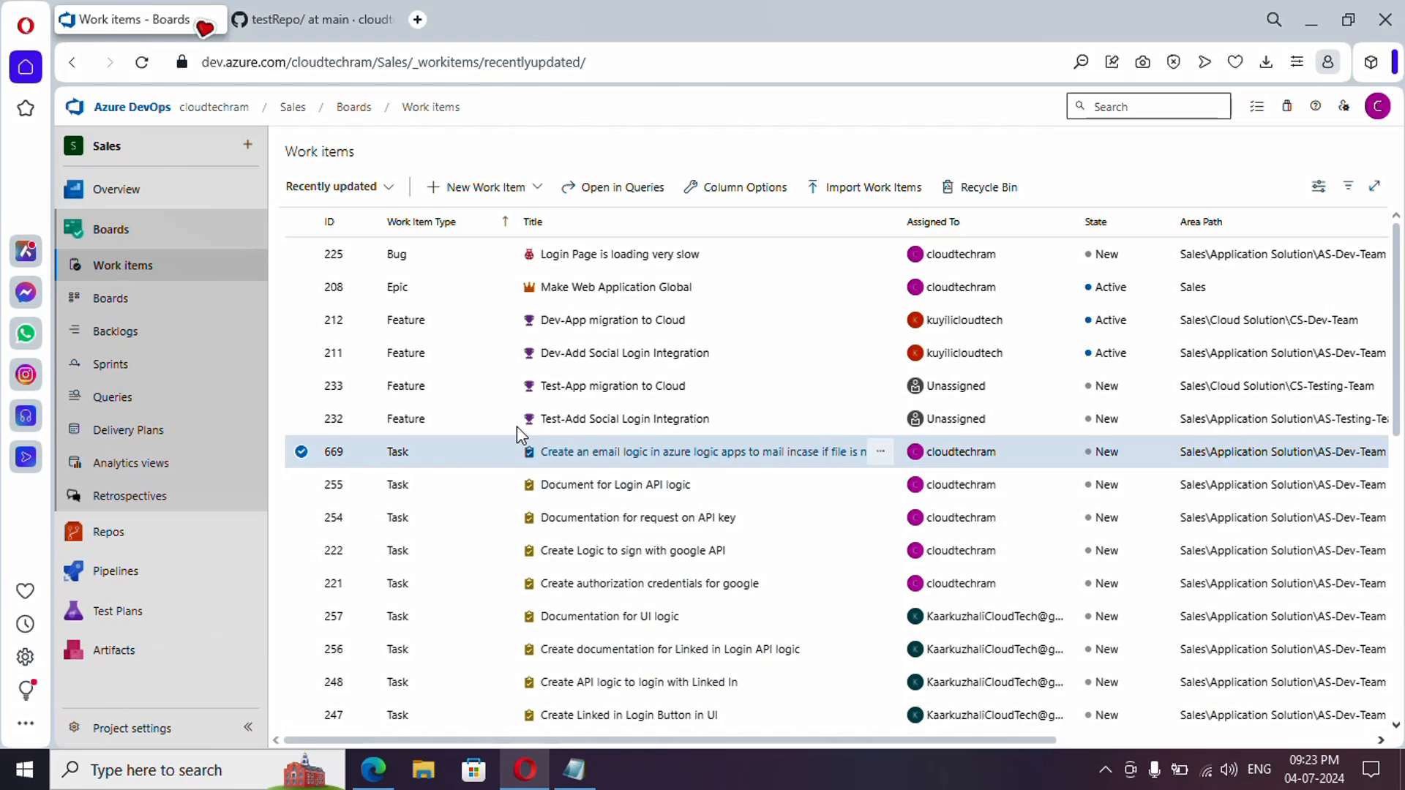
{"action": "mouse_move", "coordinate": [164, 270]}
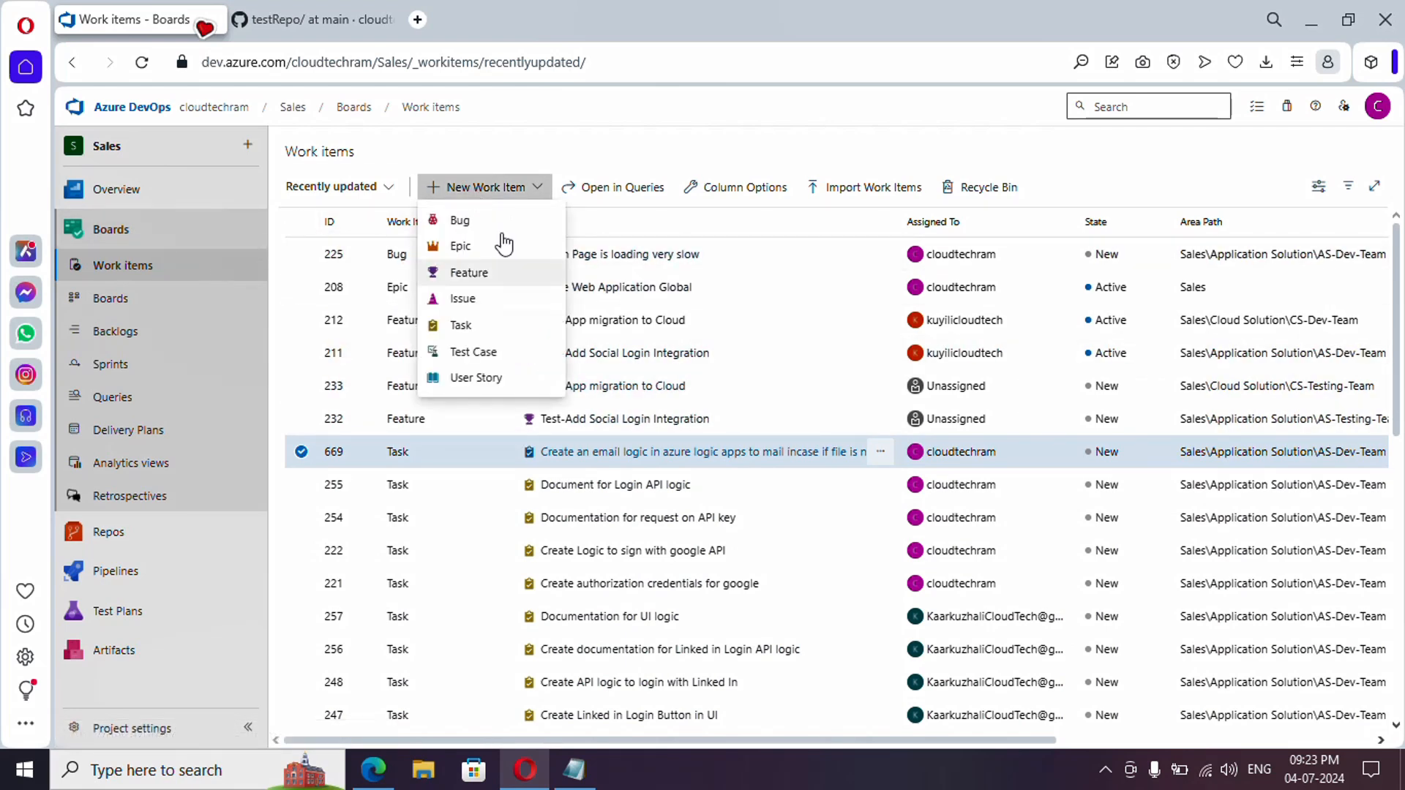
{"action": "mouse_move", "coordinate": [502, 224]}
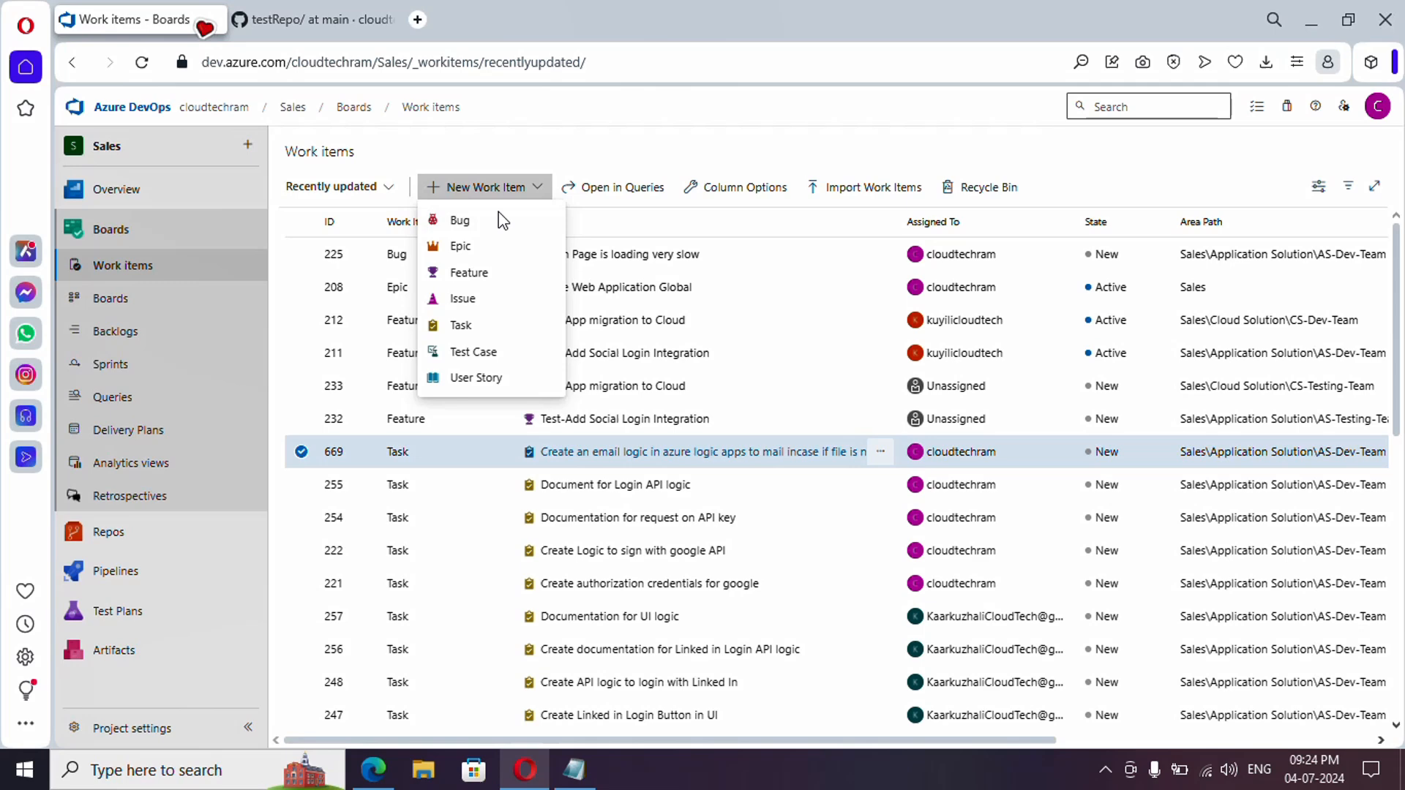
{"action": "mouse_move", "coordinate": [474, 378]}
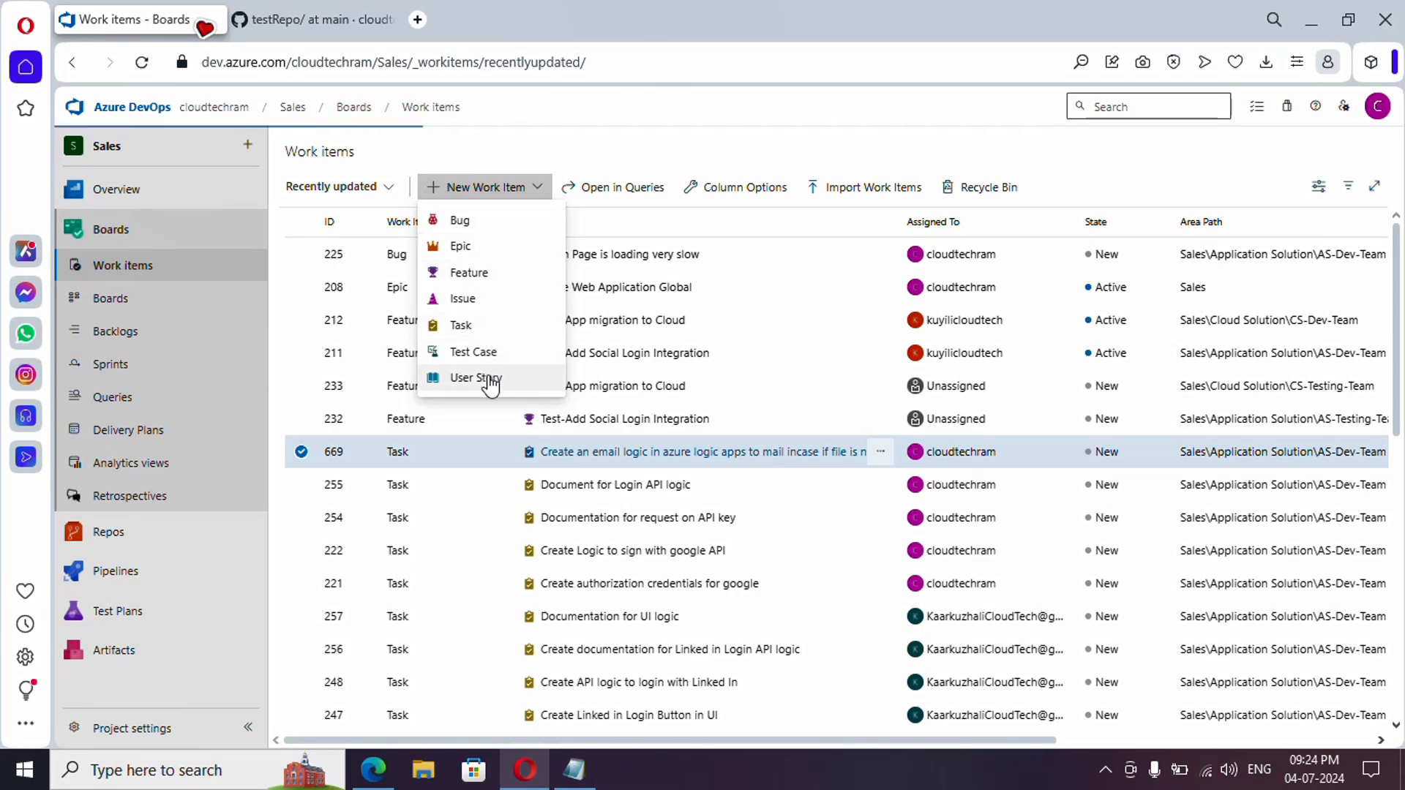
- Draft a new User Story with business unit, contact and OS prompts plus a completion statement
{"action": "left_click", "coordinate": [475, 378]}
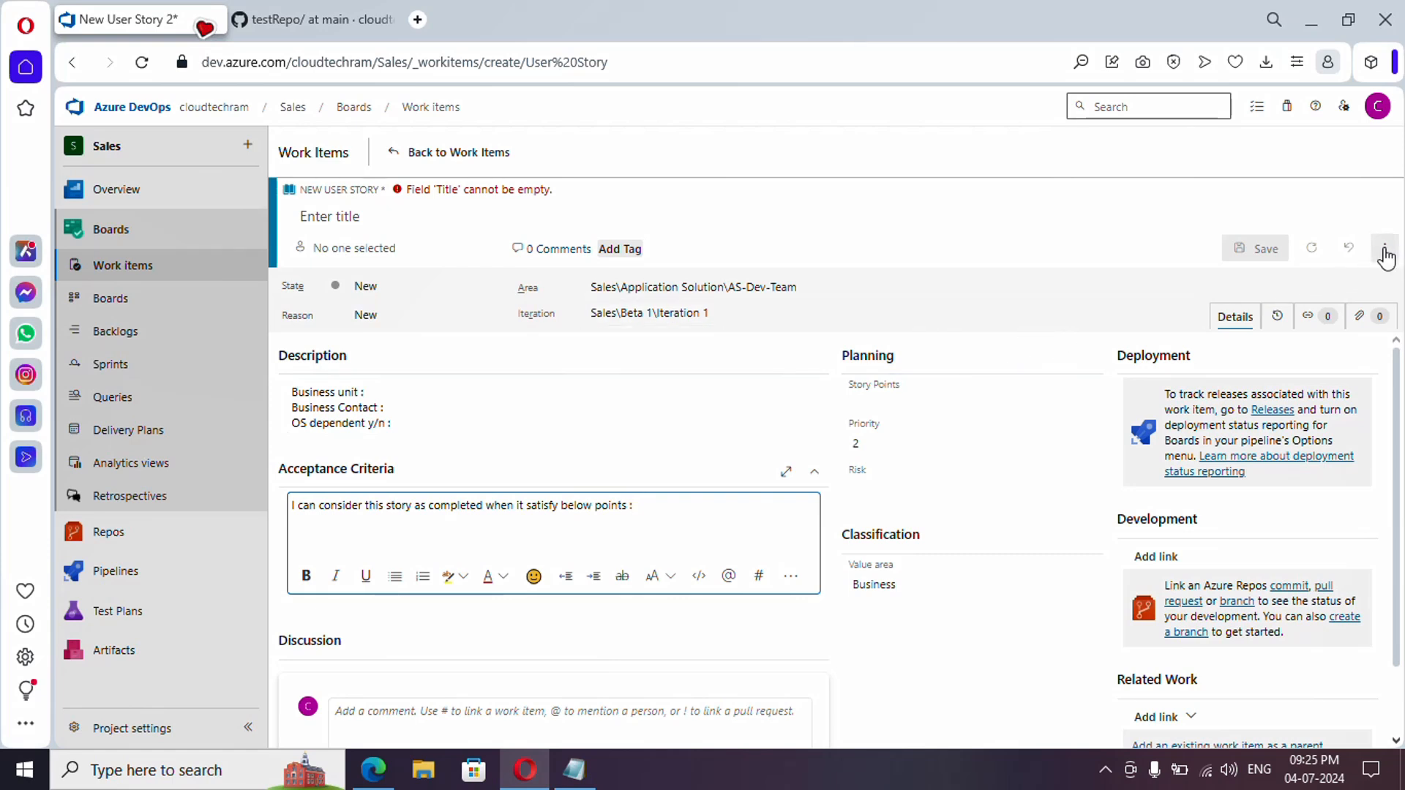
{"action": "mouse_move", "coordinate": [1385, 257]}
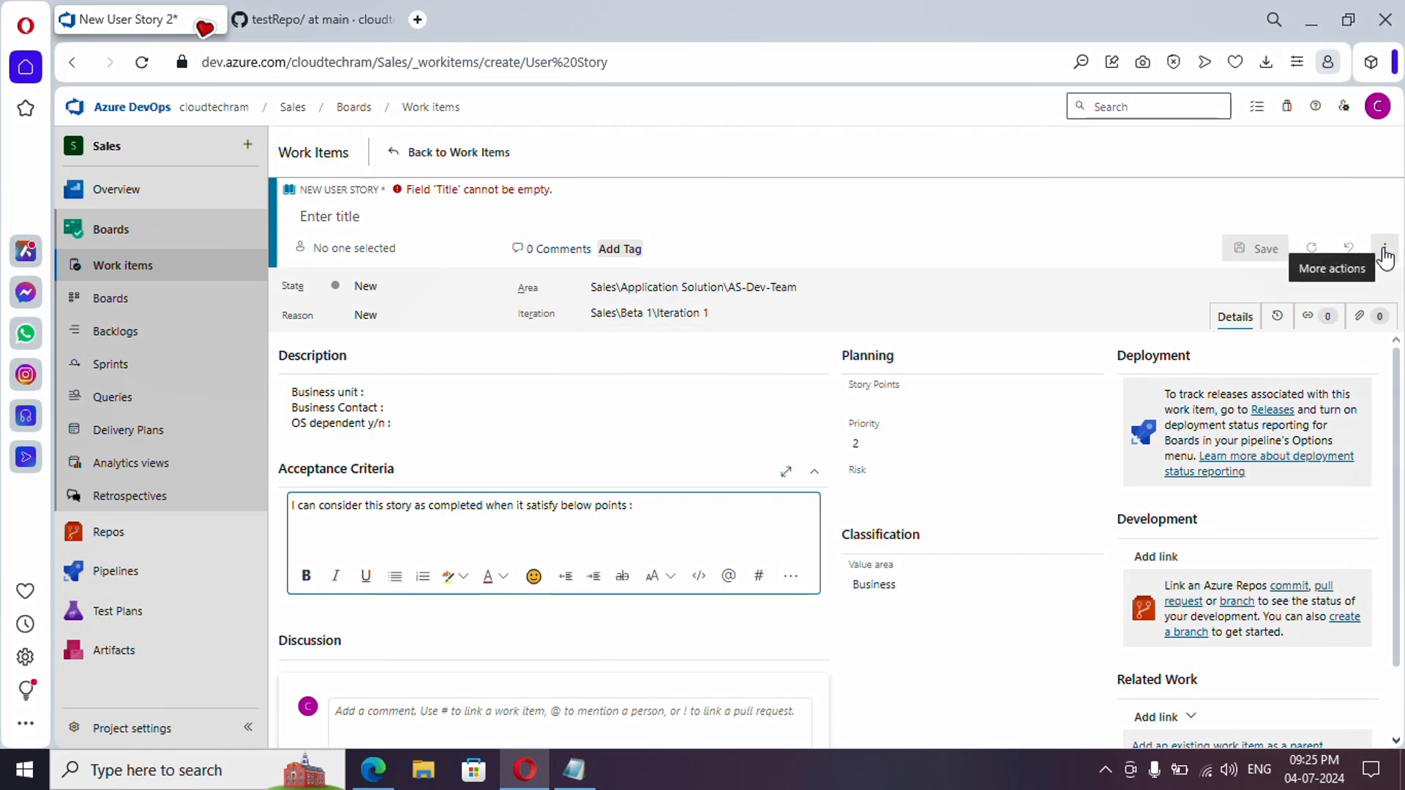
- Bring up the Capture Template form prefilled from the draft story via More actions > Templates
{"action": "left_click", "coordinate": [1384, 248]}
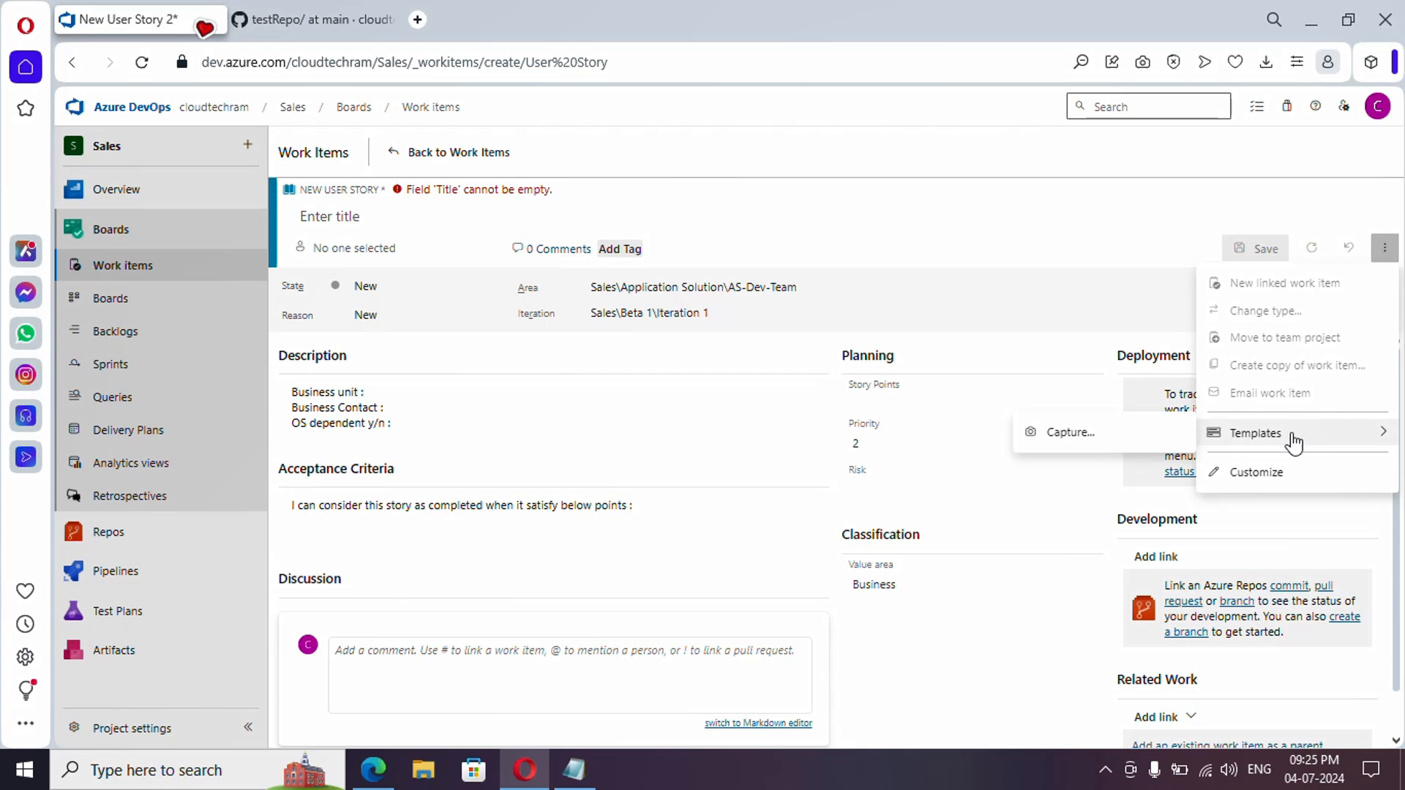
{"action": "left_click", "coordinate": [1071, 431]}
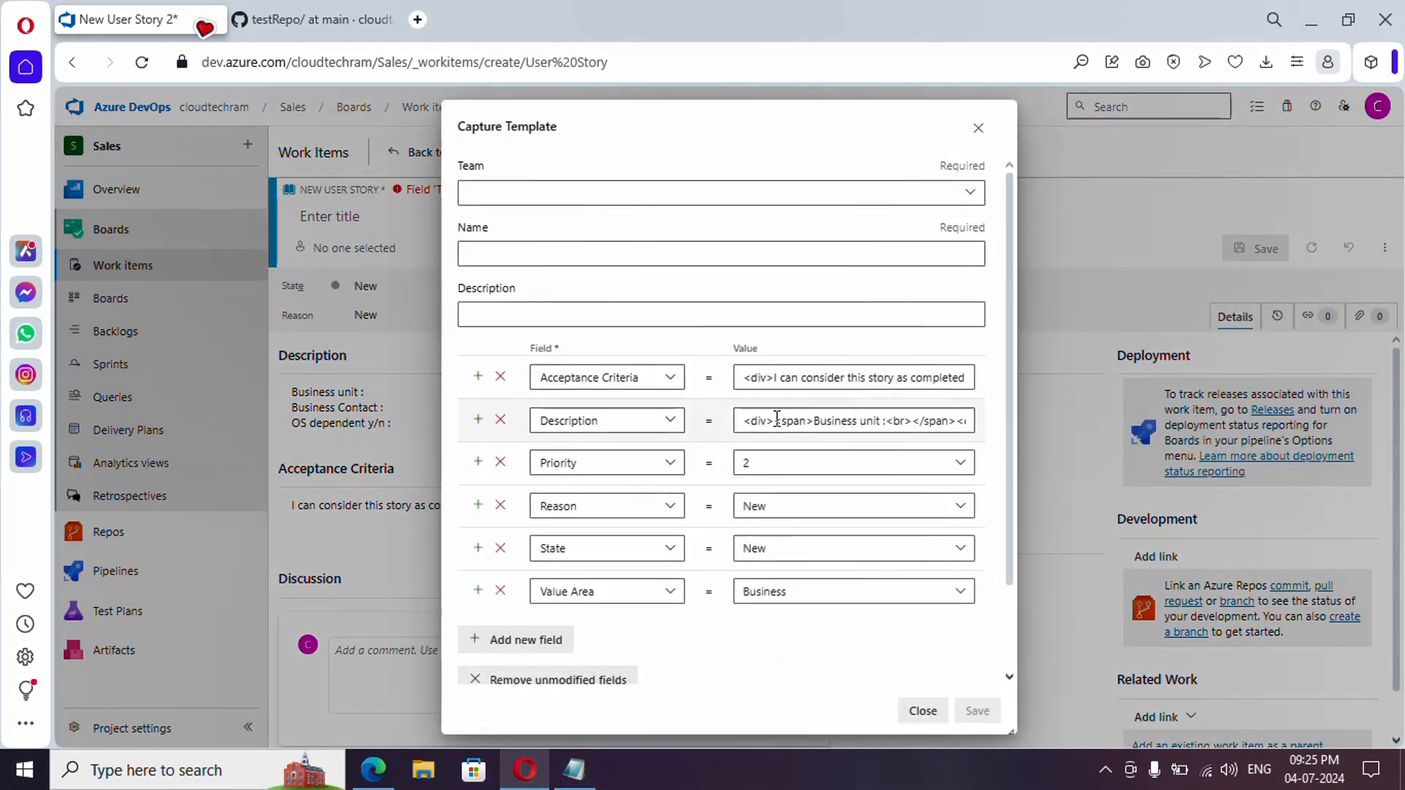
{"action": "mouse_move", "coordinate": [591, 547]}
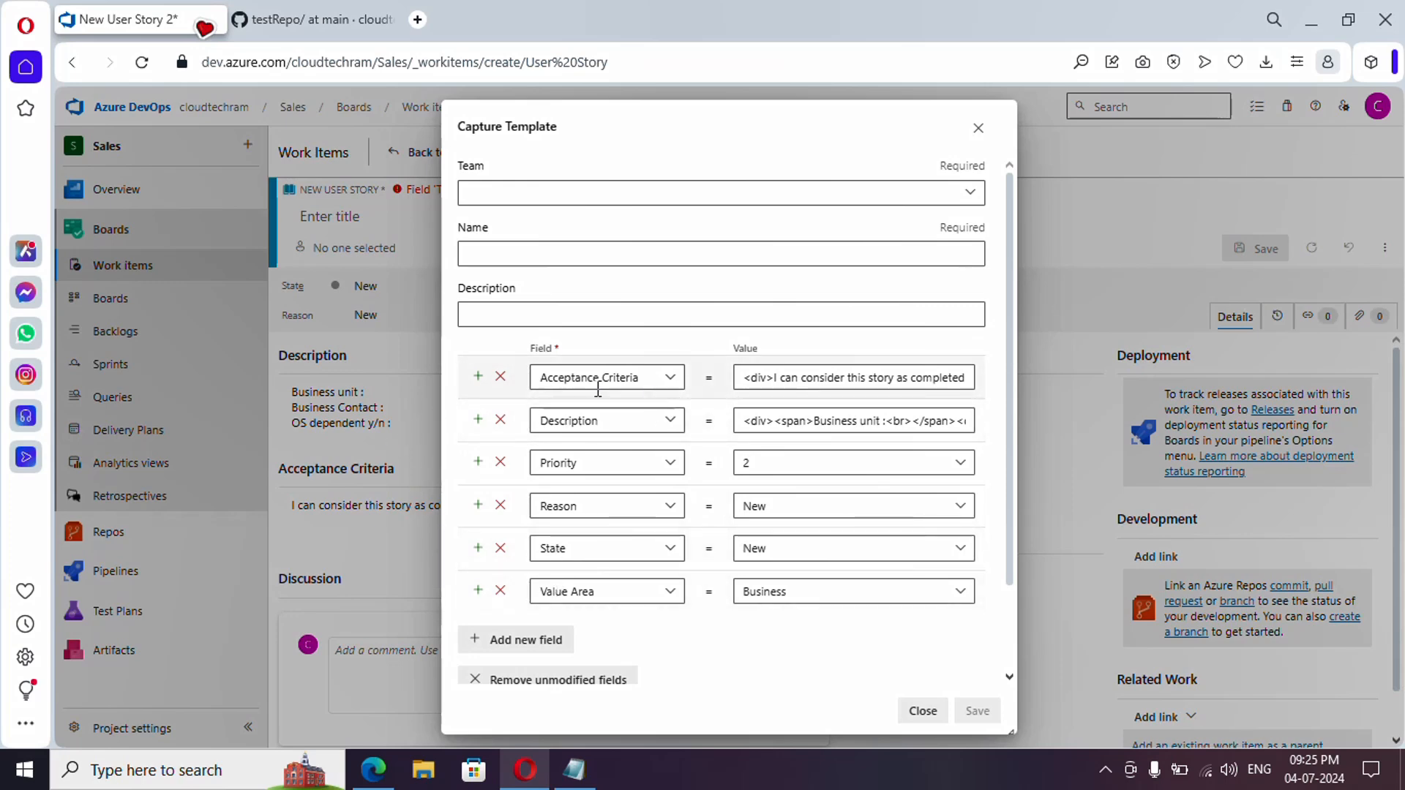
{"action": "mouse_move", "coordinate": [569, 428]}
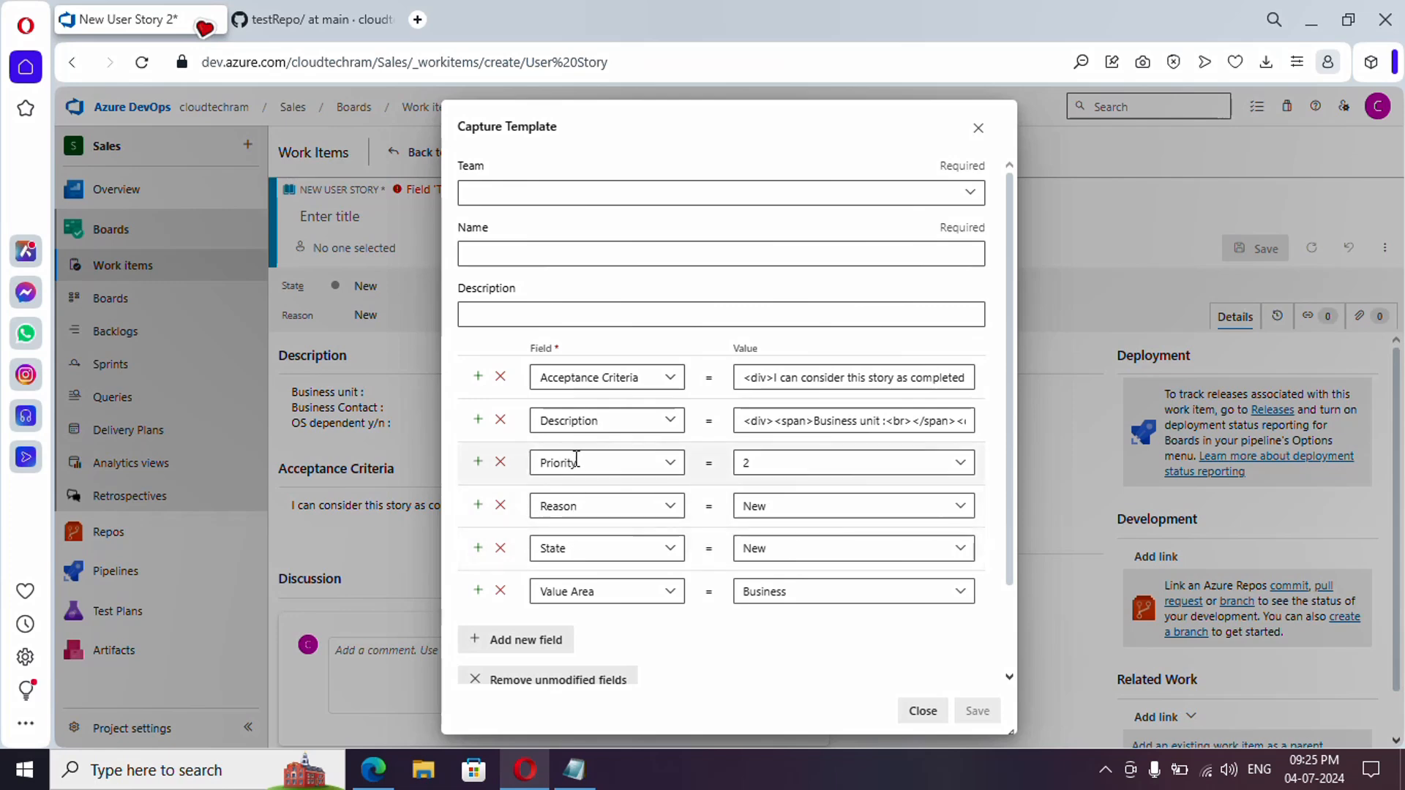
- Remove Priority, Reason, State and Value Area, leaving only Acceptance Criteria and Description
{"action": "left_click", "coordinate": [501, 462]}
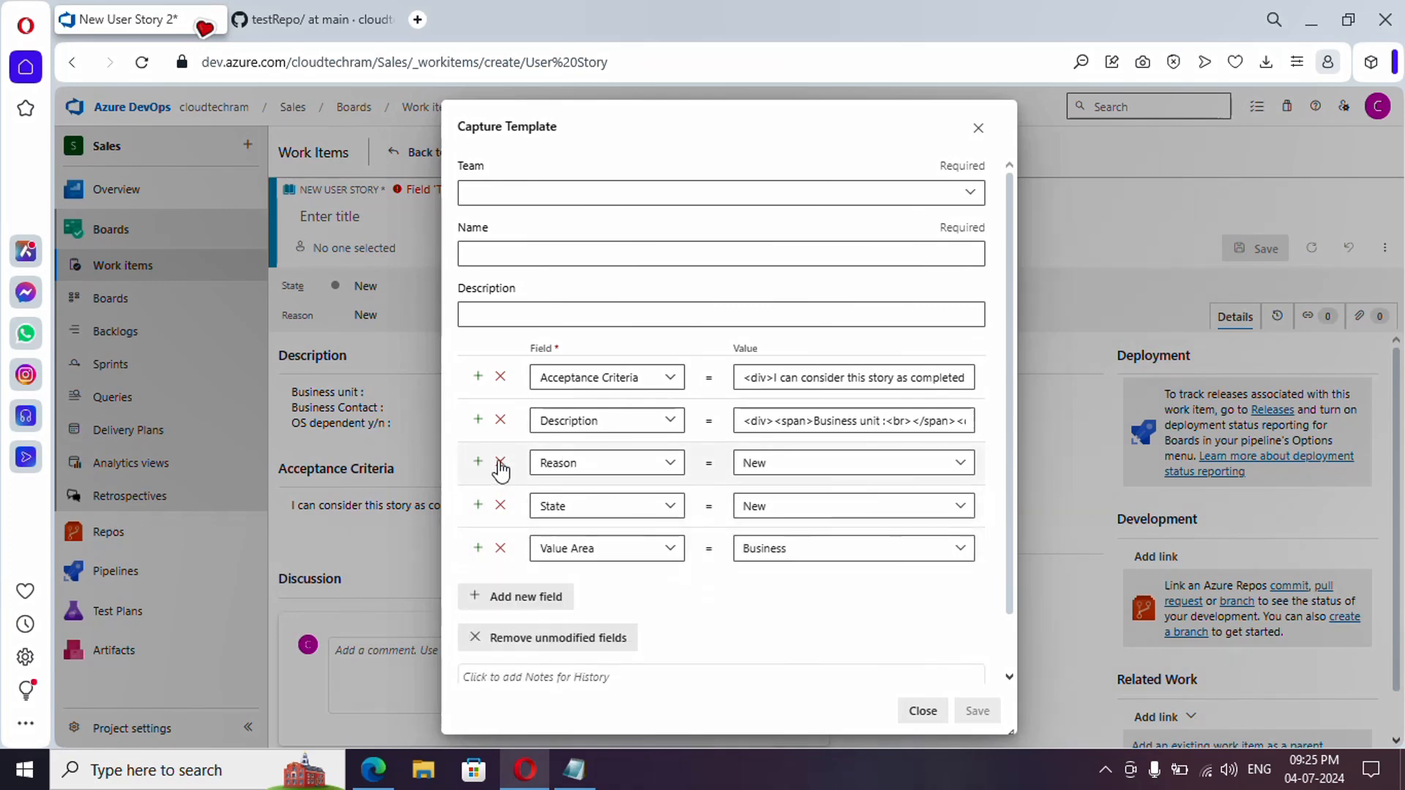
{"action": "left_click", "coordinate": [501, 462]}
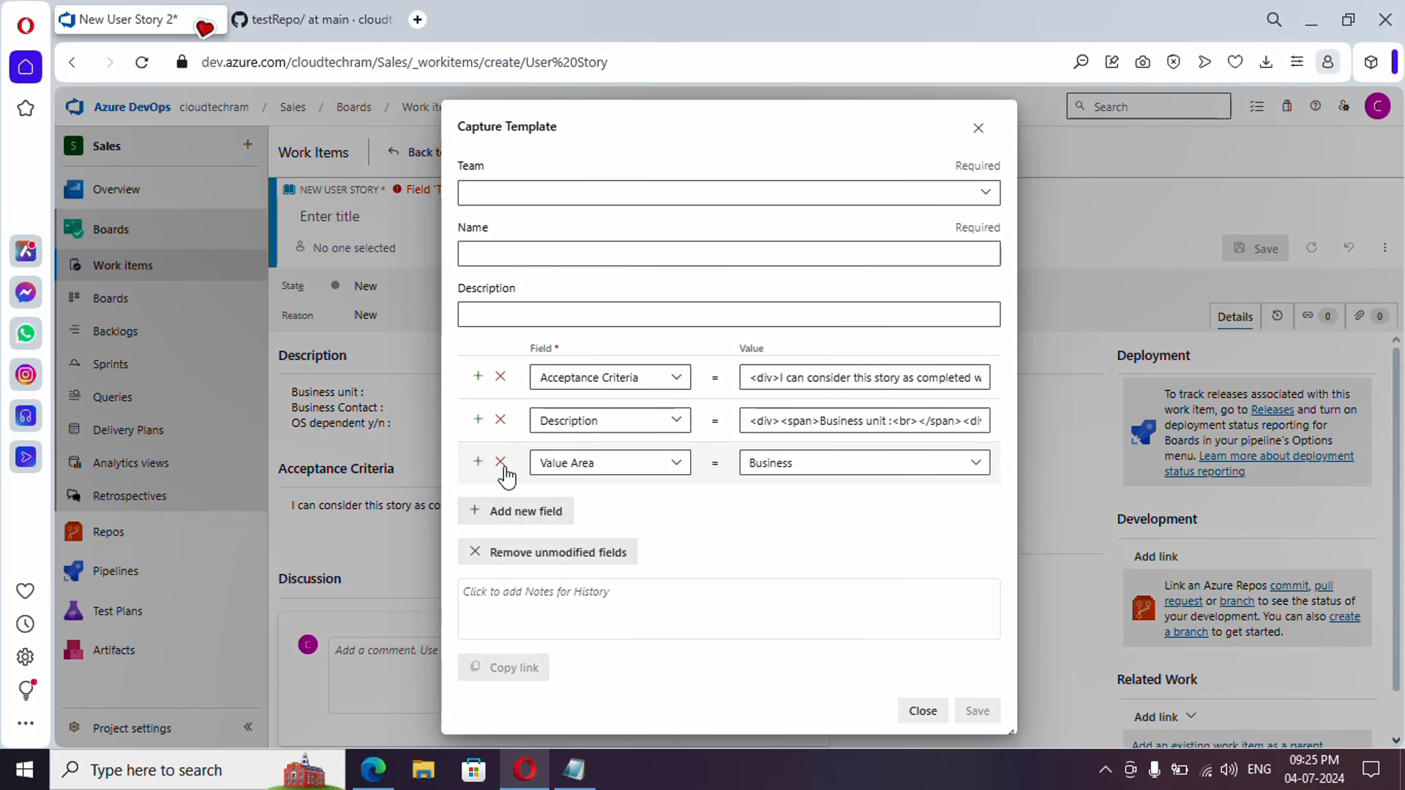
{"action": "left_click", "coordinate": [500, 462]}
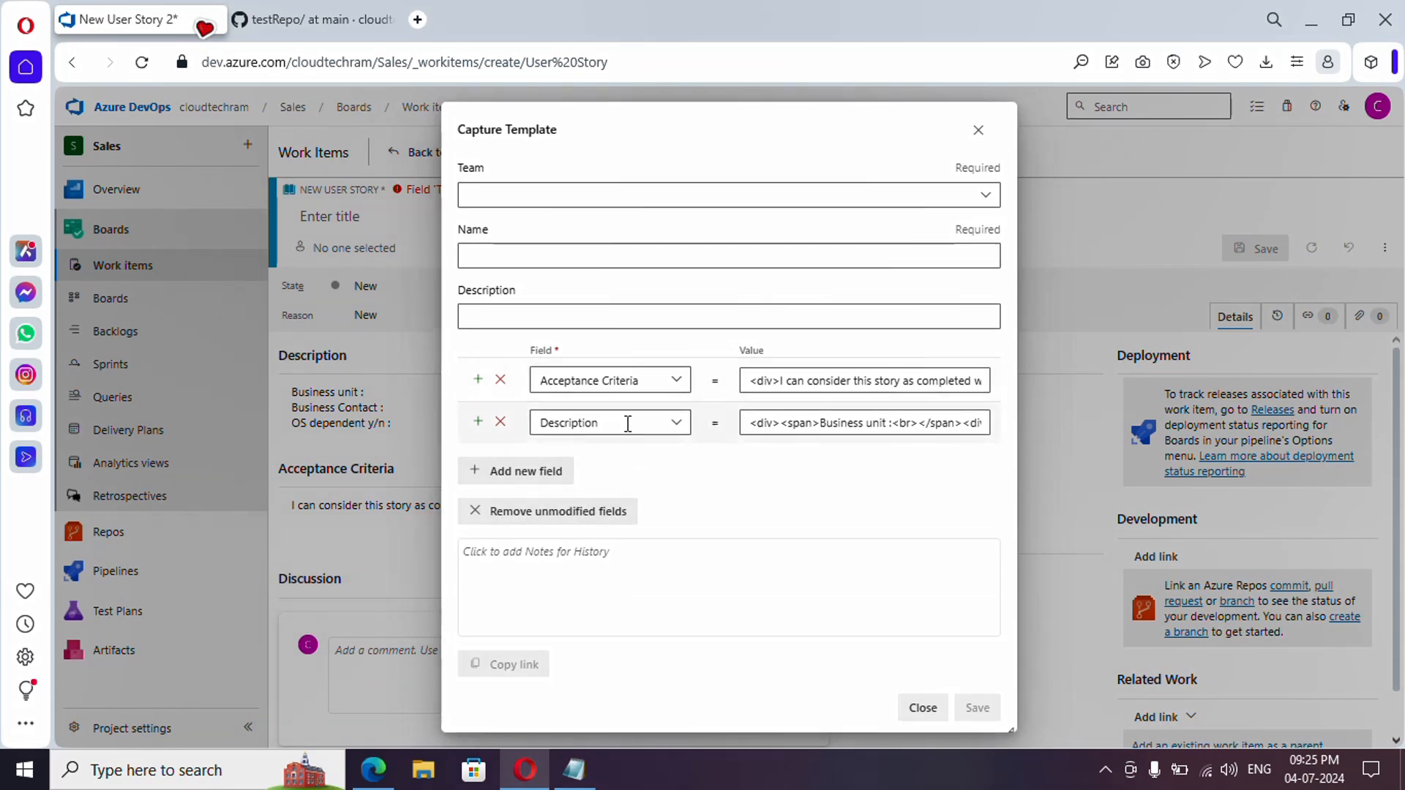
{"action": "mouse_move", "coordinate": [630, 197]}
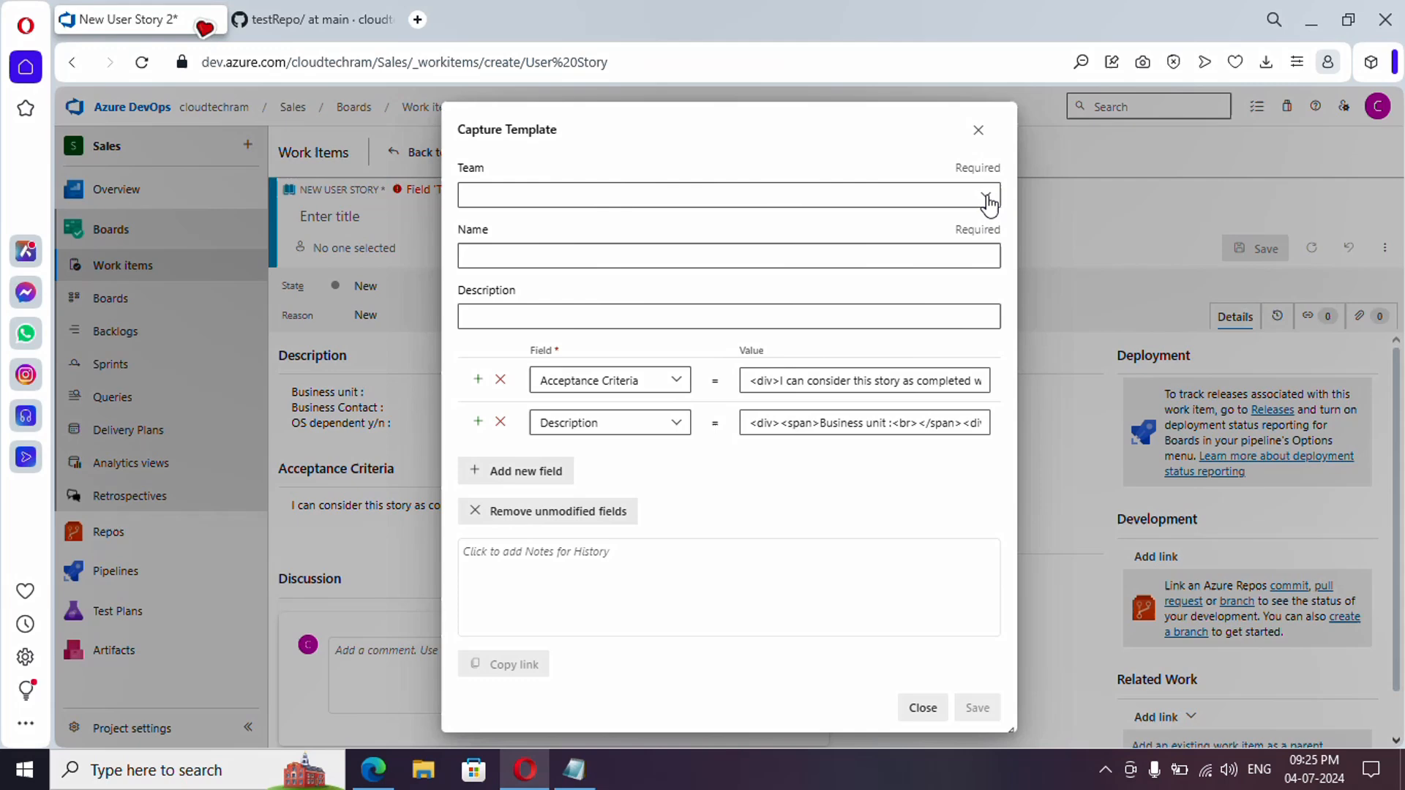
- Save the template as 'StoryDesc&Criteria' owned by Sales Team and close the capture form
{"action": "left_click", "coordinate": [986, 194]}
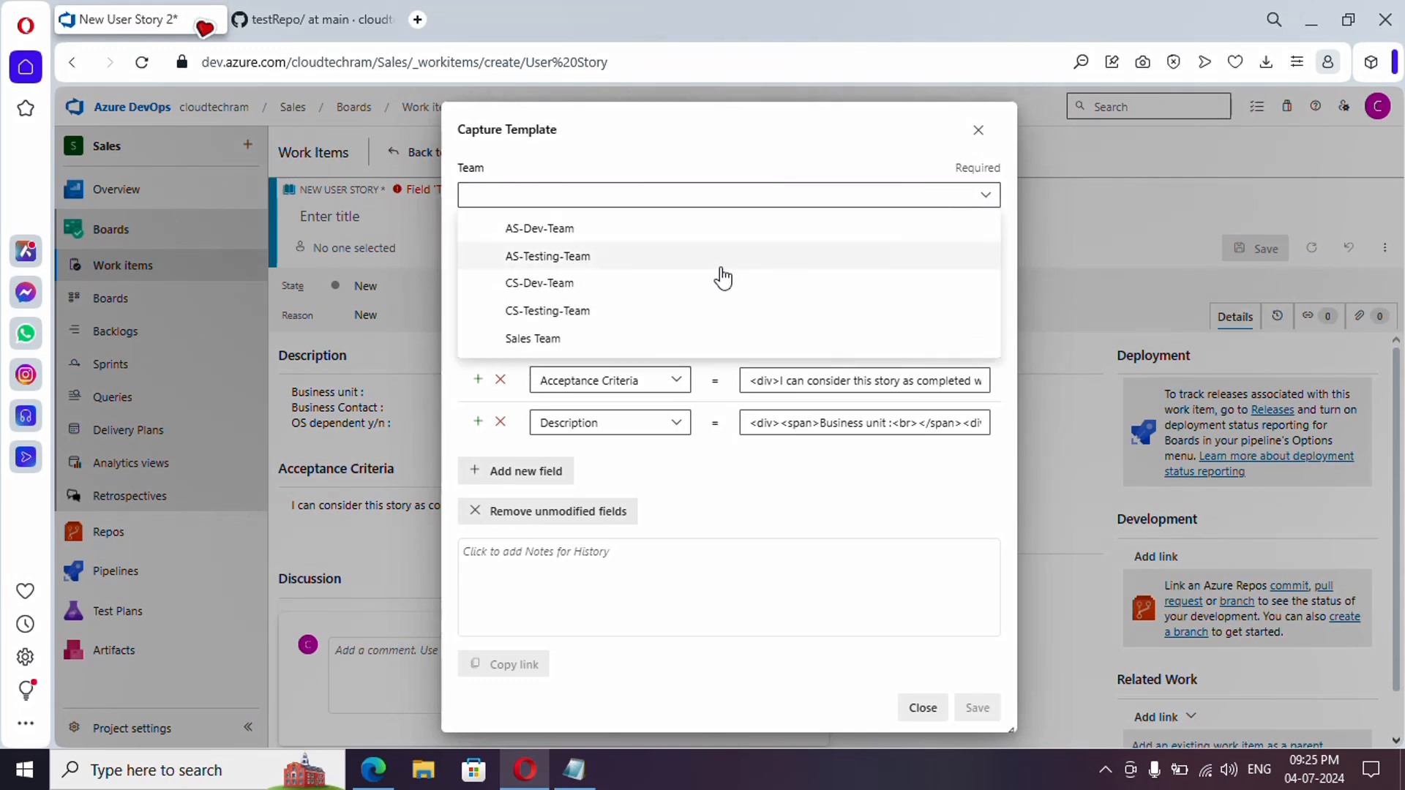
{"action": "mouse_move", "coordinate": [554, 345]}
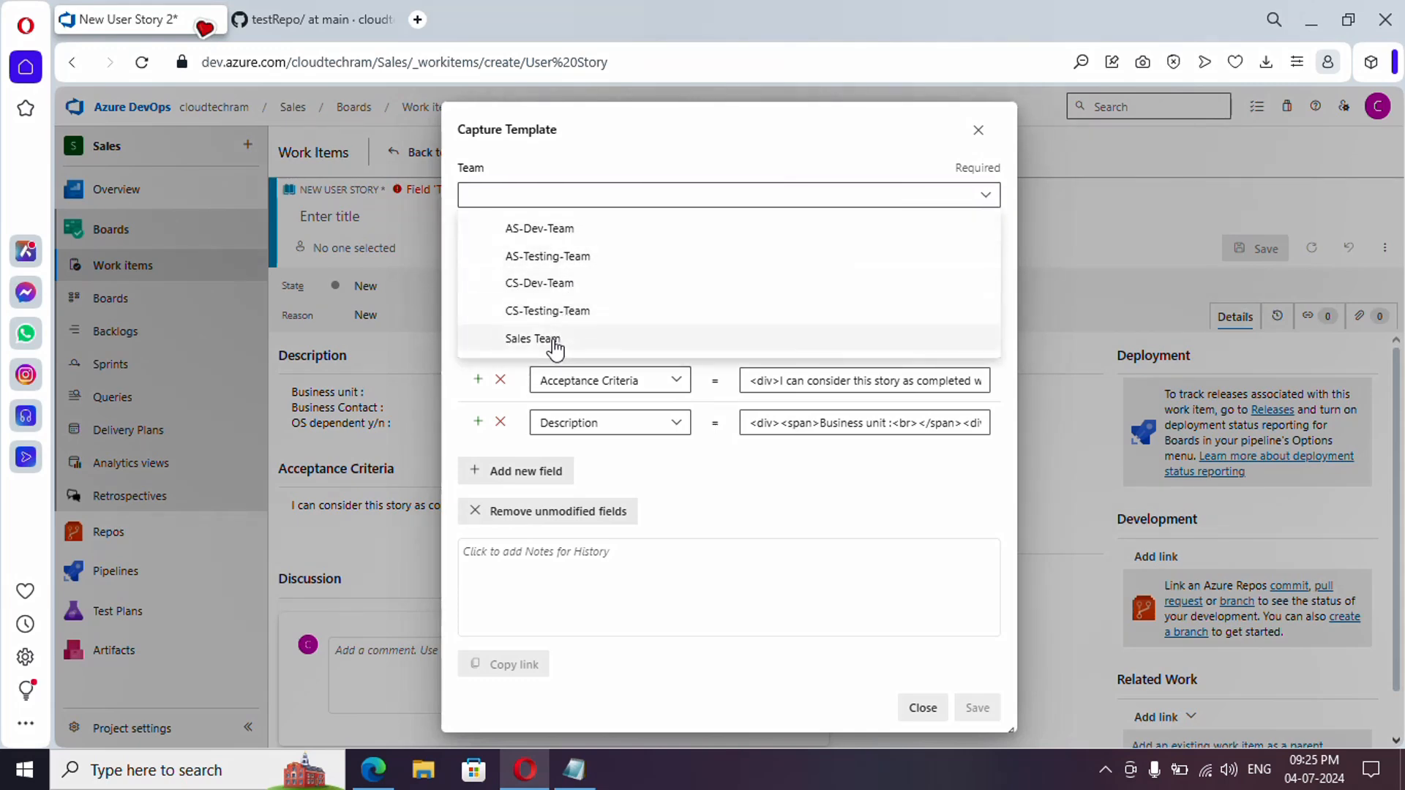
{"action": "left_click", "coordinate": [533, 339]}
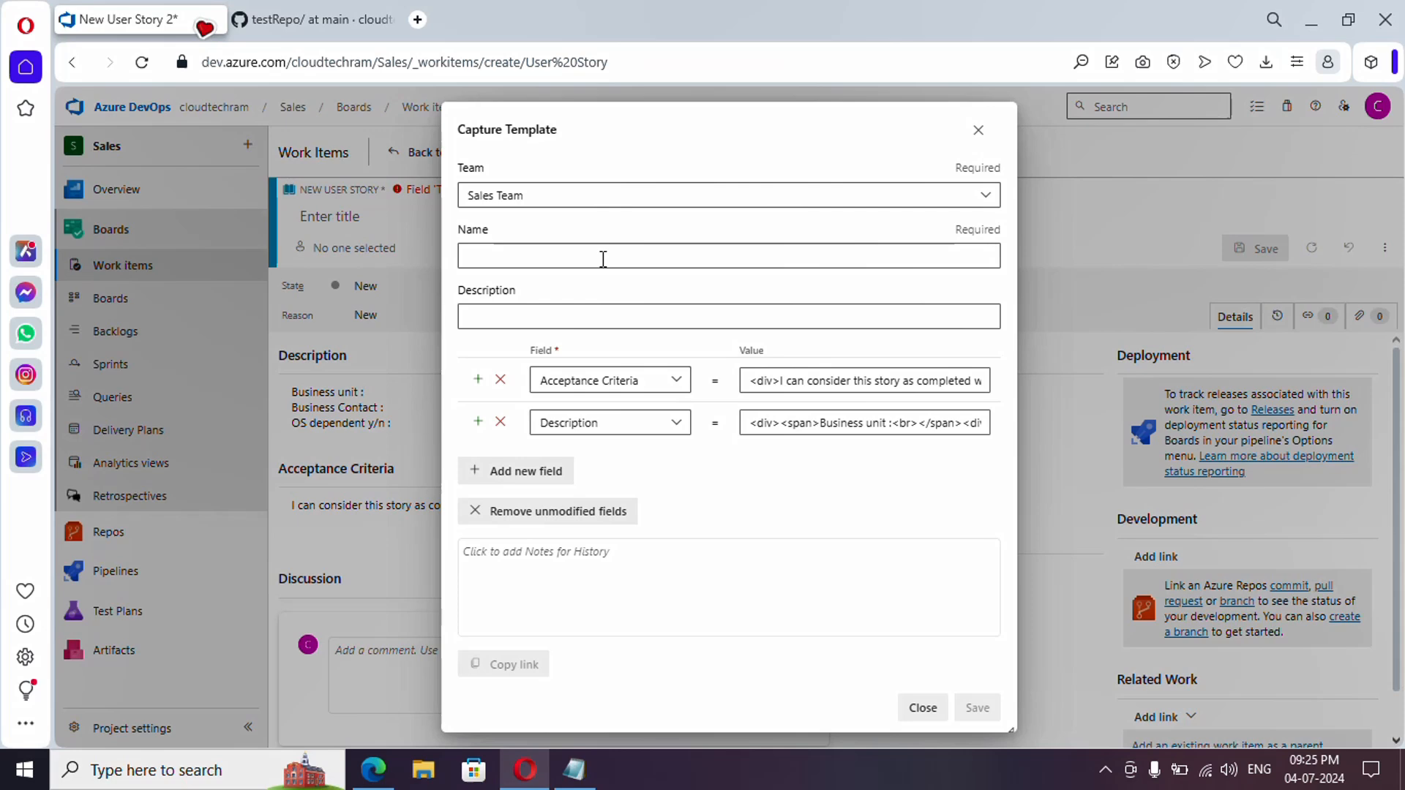
{"action": "type", "text": "StoryDesc&Criteria"}
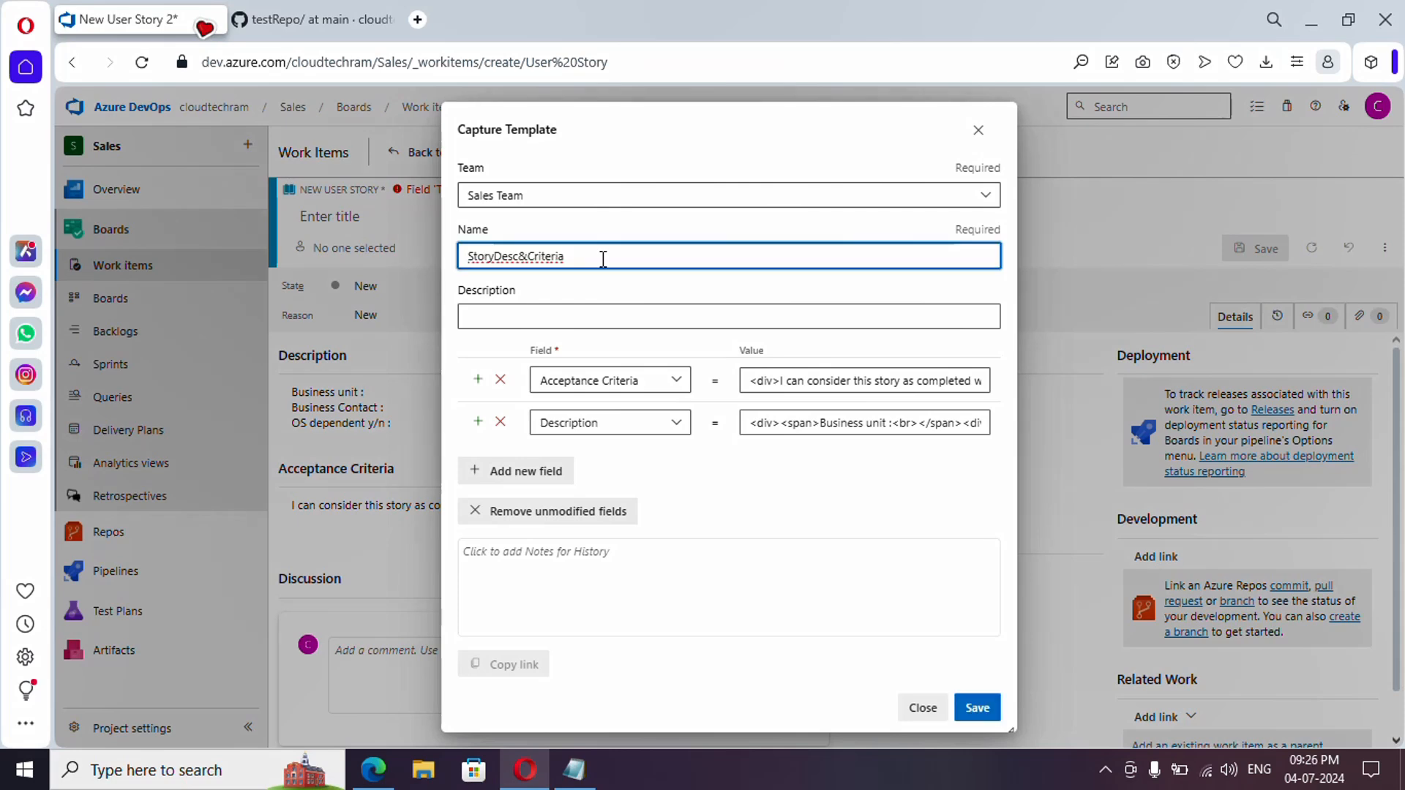
{"action": "mouse_move", "coordinate": [743, 316]}
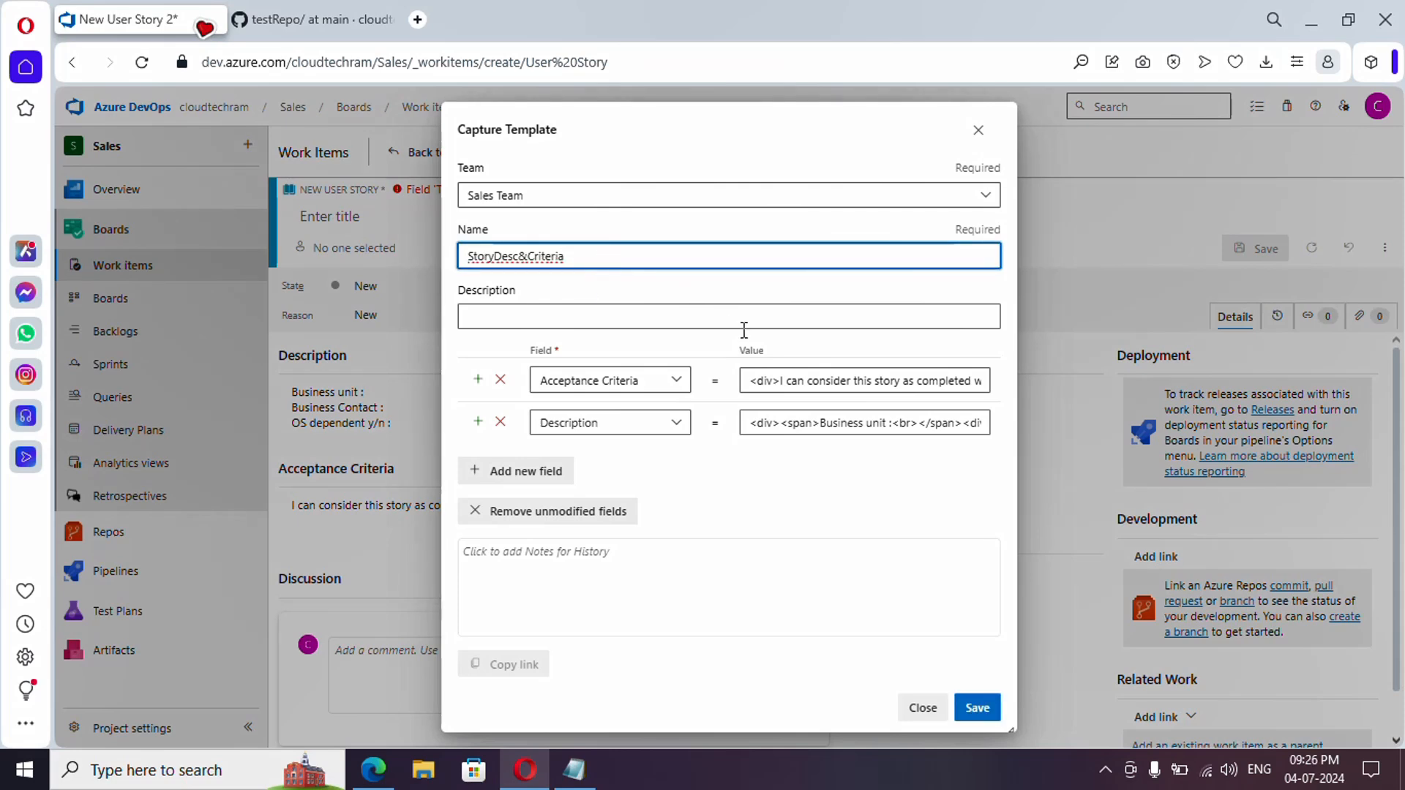
{"action": "left_click", "coordinate": [977, 707]}
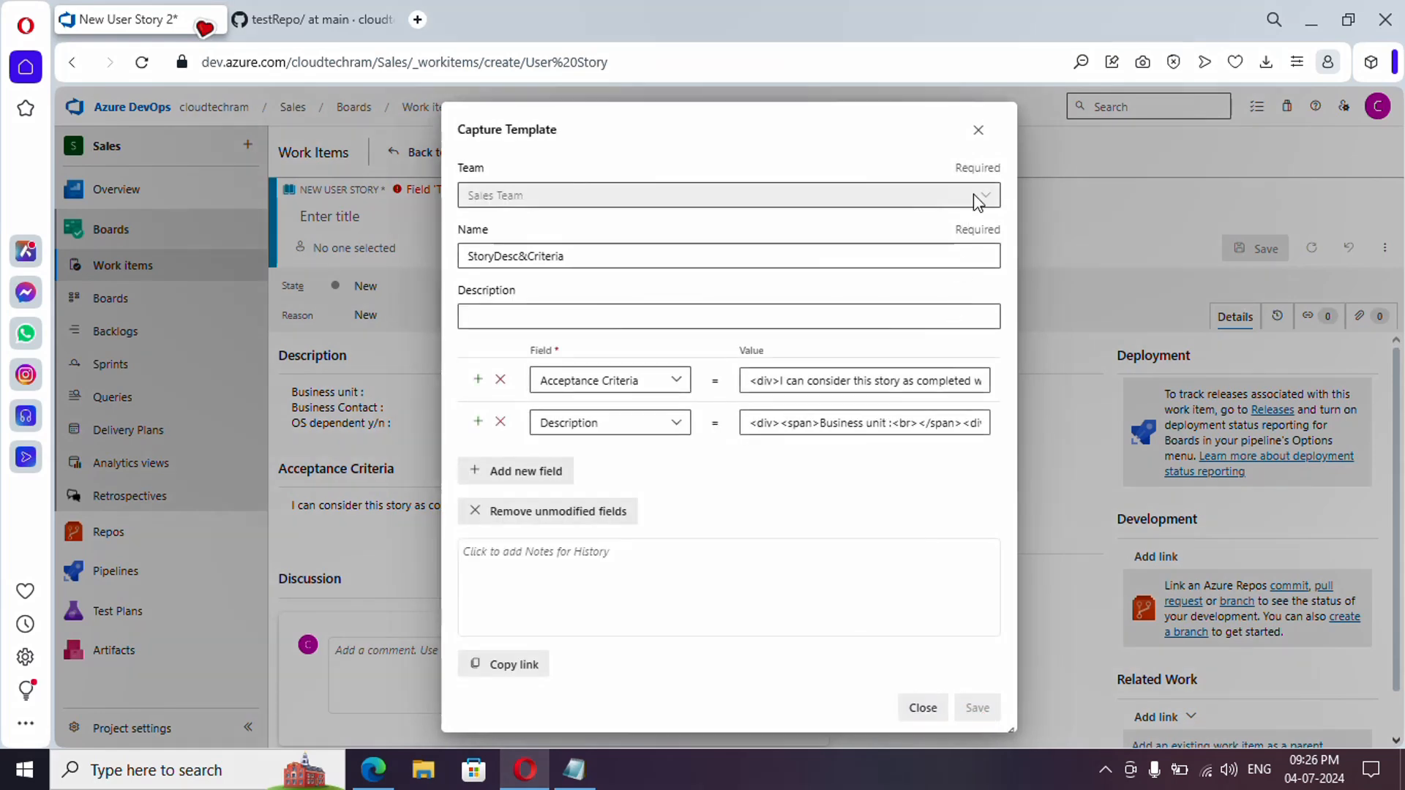
{"action": "left_click", "coordinate": [921, 707]}
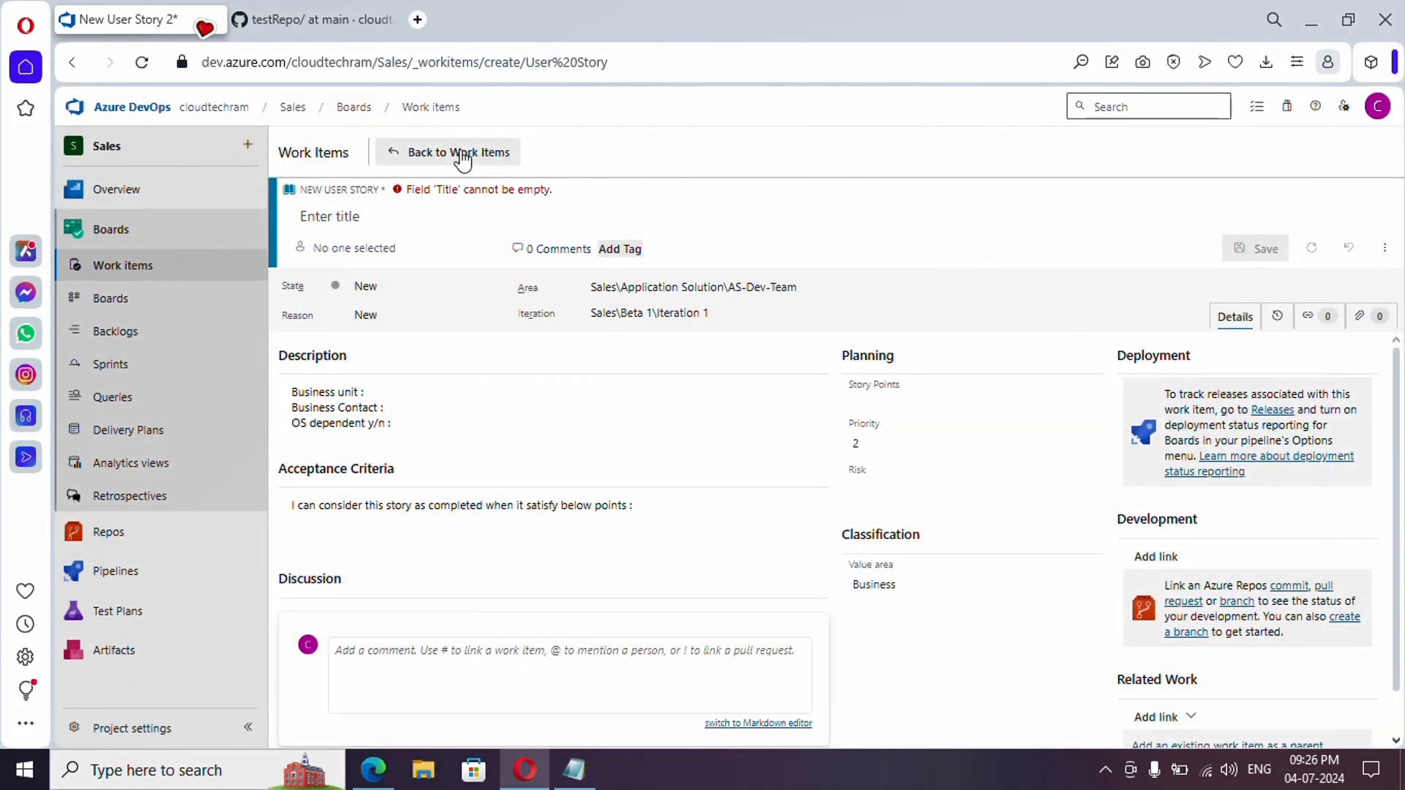
- Leave the draft for the work items list and start a fresh blank User Story
{"action": "left_click", "coordinate": [457, 151]}
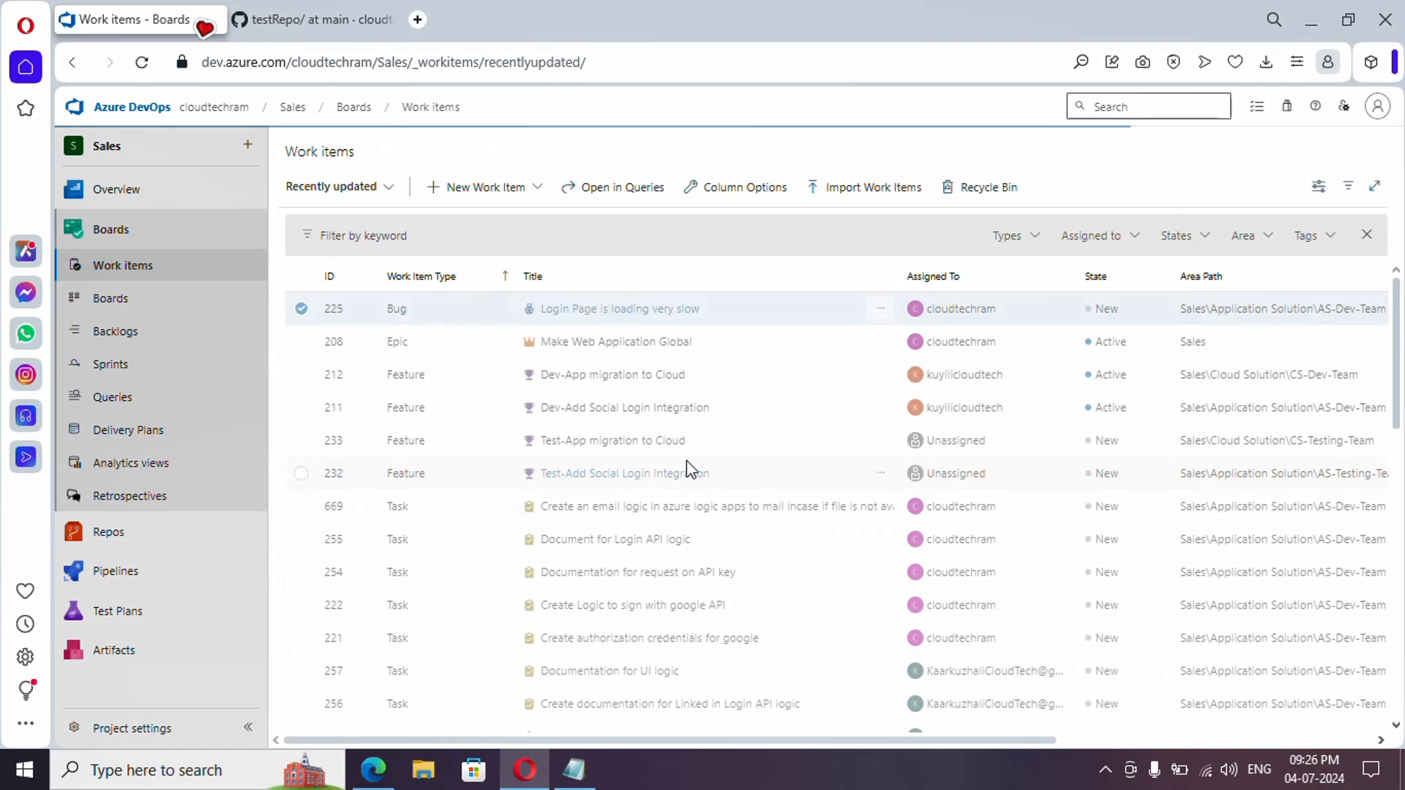
{"action": "left_click", "coordinate": [483, 186]}
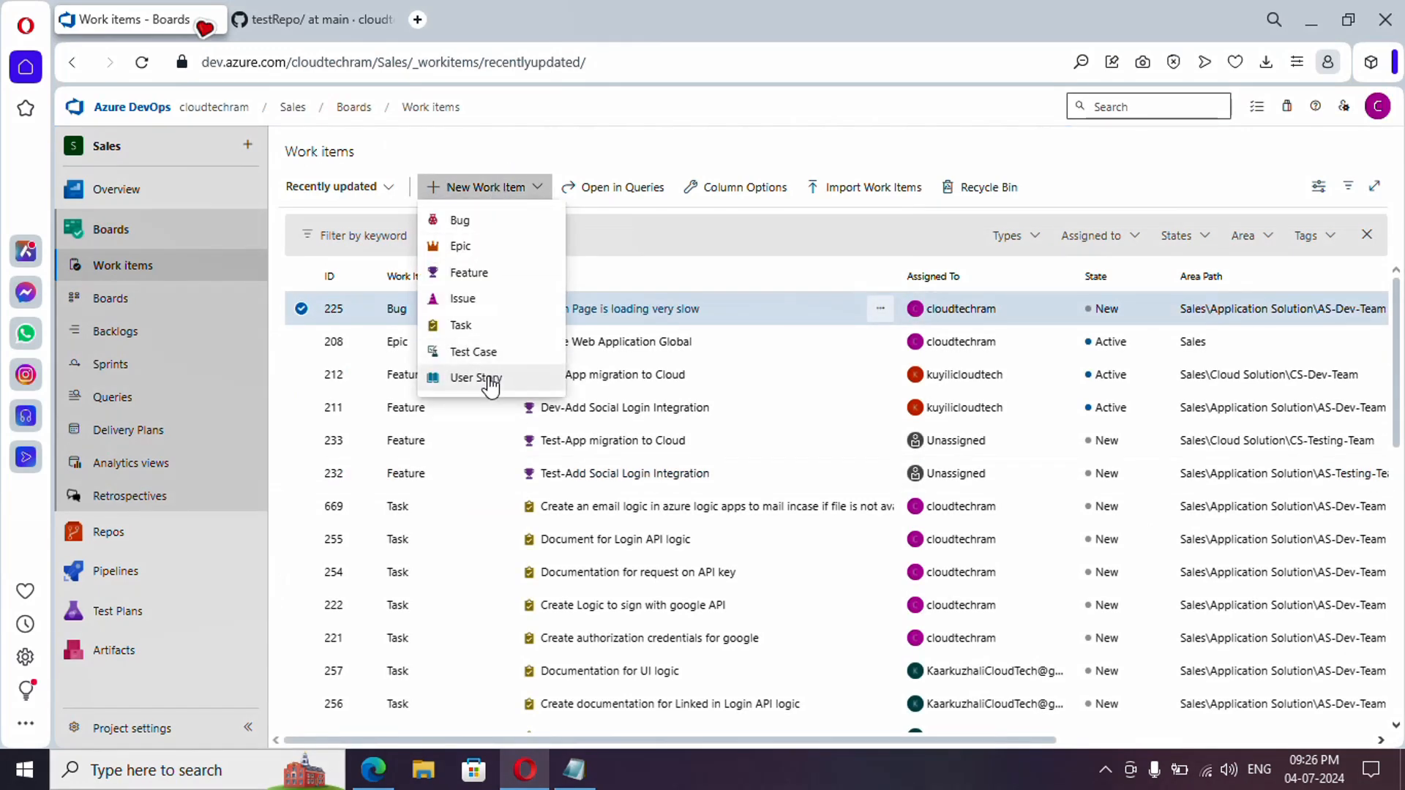
{"action": "left_click", "coordinate": [475, 378]}
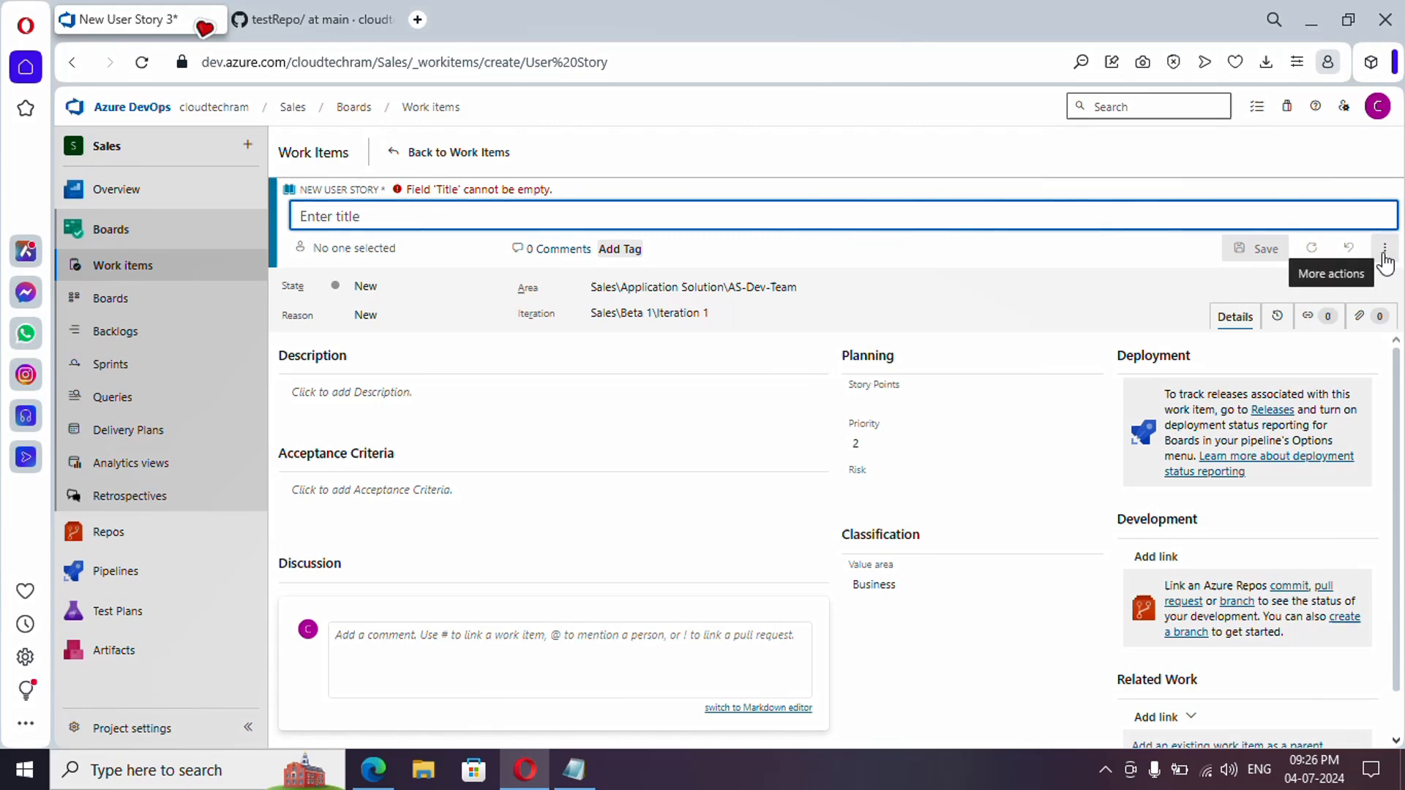
- Fill the new story's Description and Acceptance Criteria from the StoryDesc&Criteria template
{"action": "left_click", "coordinate": [1383, 248]}
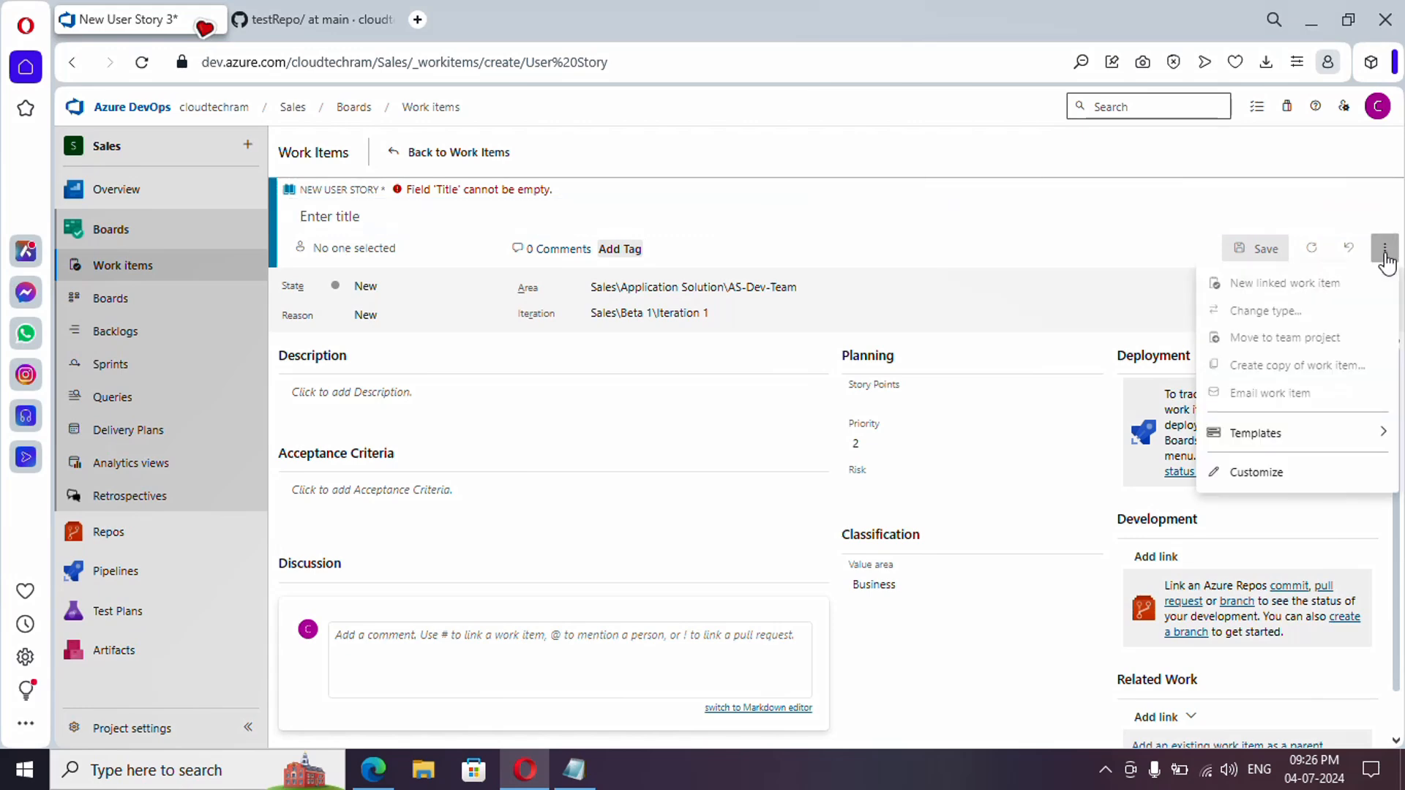
{"action": "left_click", "coordinate": [1256, 433]}
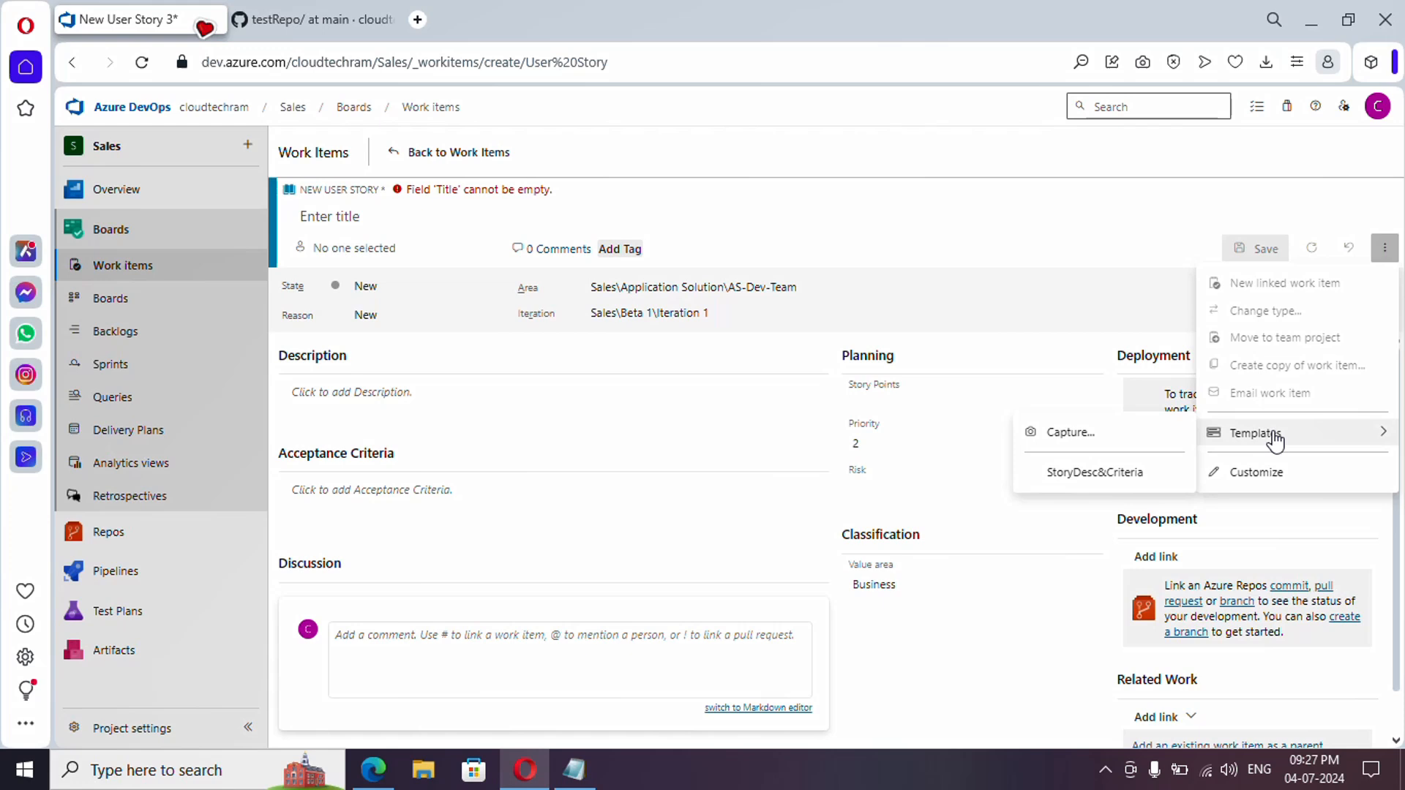
{"action": "mouse_move", "coordinate": [1093, 472]}
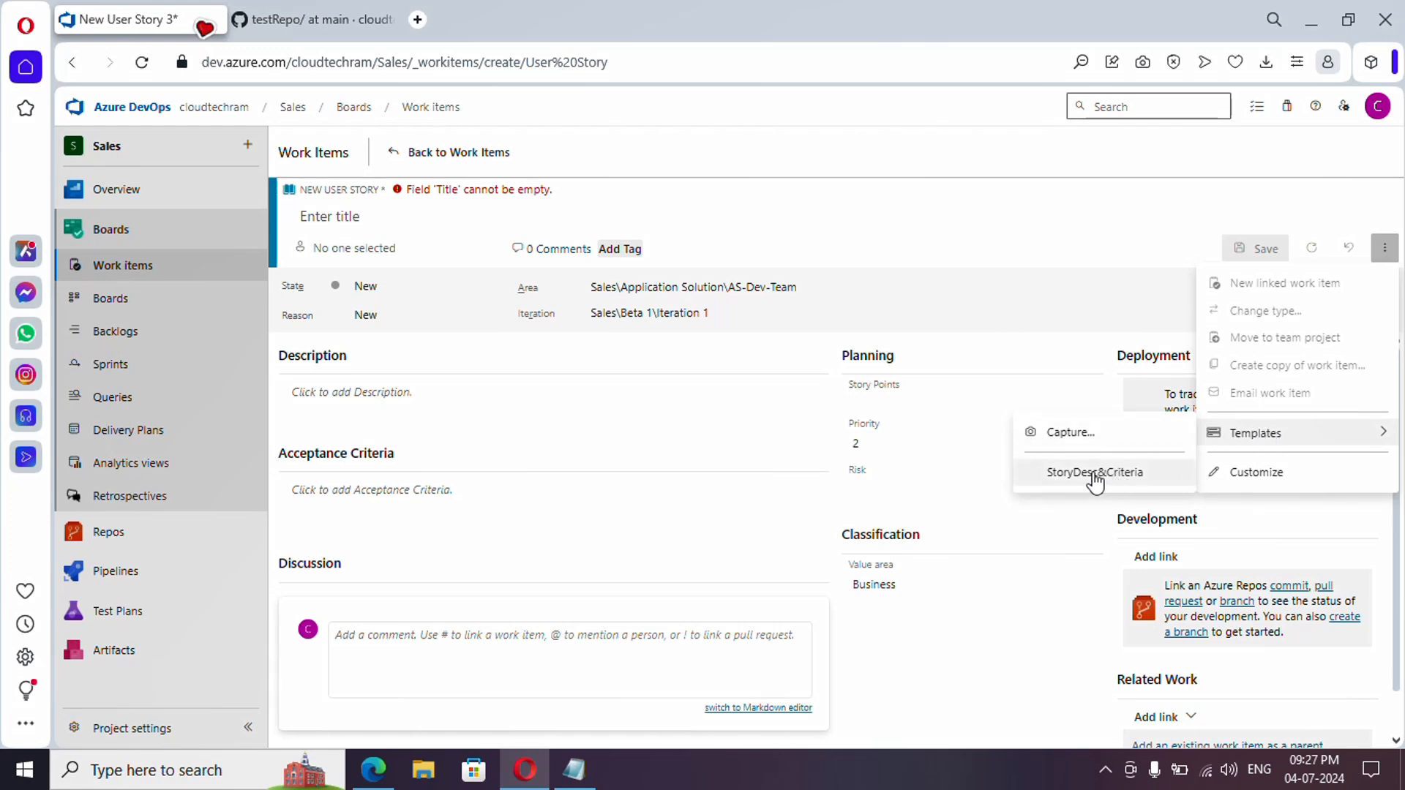
{"action": "left_click", "coordinate": [1094, 472]}
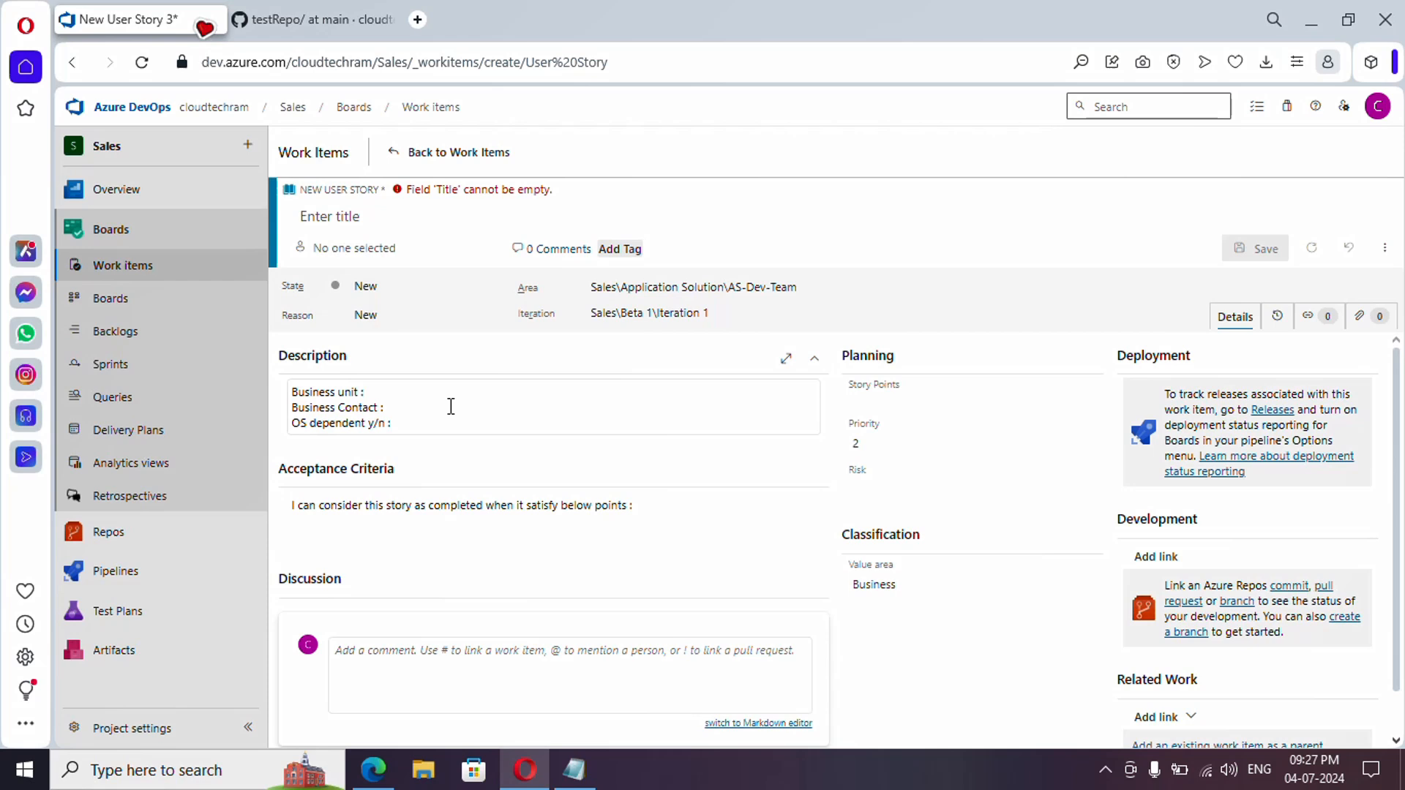
{"action": "mouse_move", "coordinate": [443, 436]}
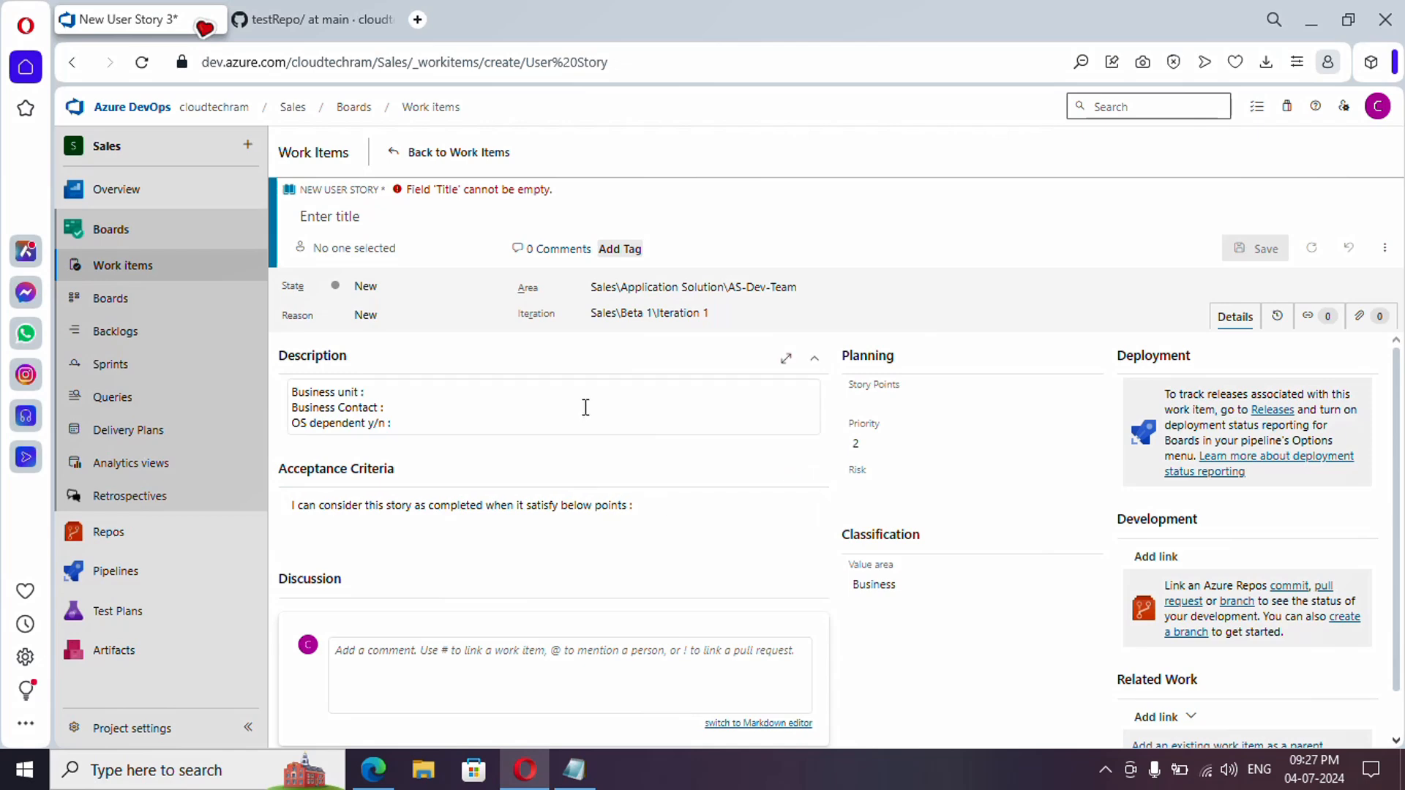
{"action": "mouse_move", "coordinate": [575, 440]}
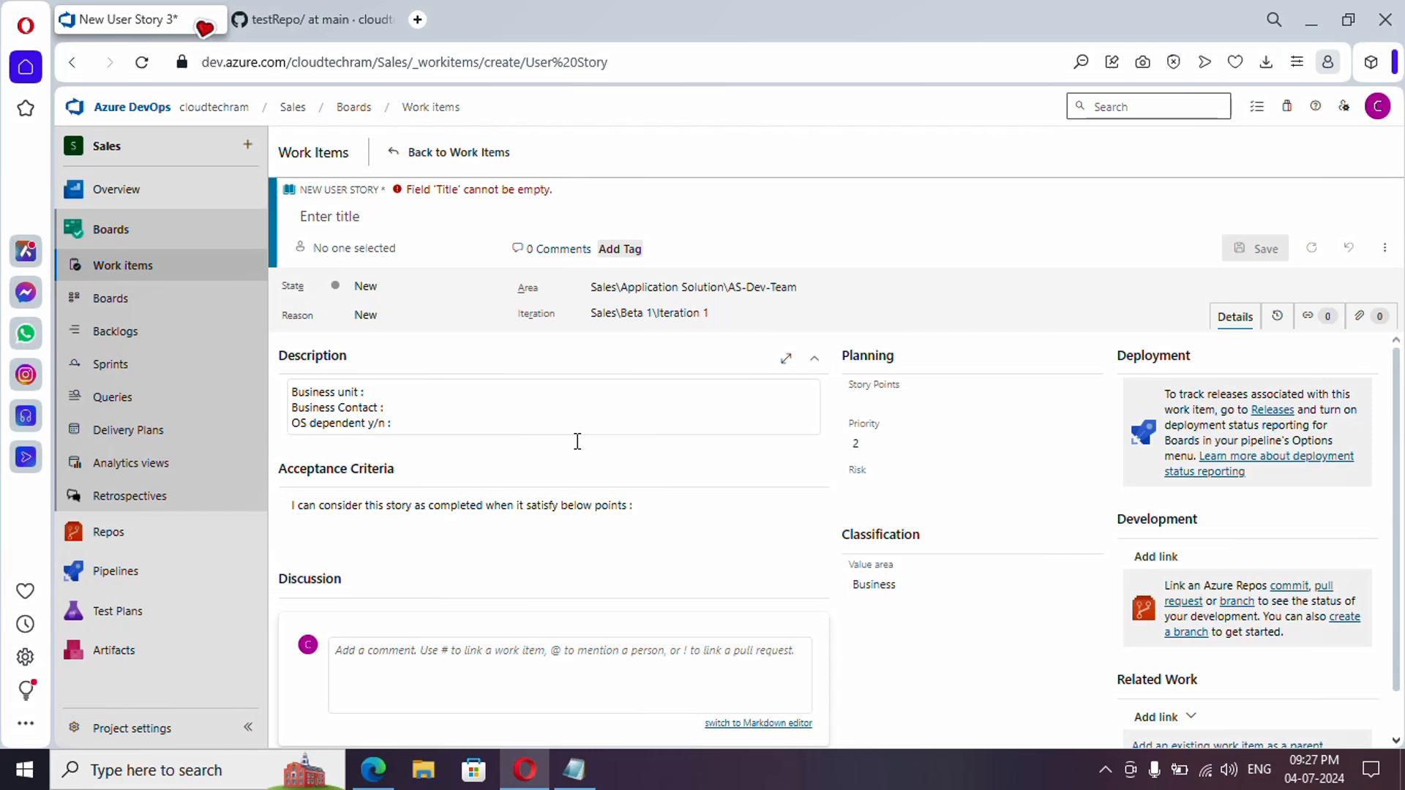
{"action": "mouse_move", "coordinate": [131, 727]}
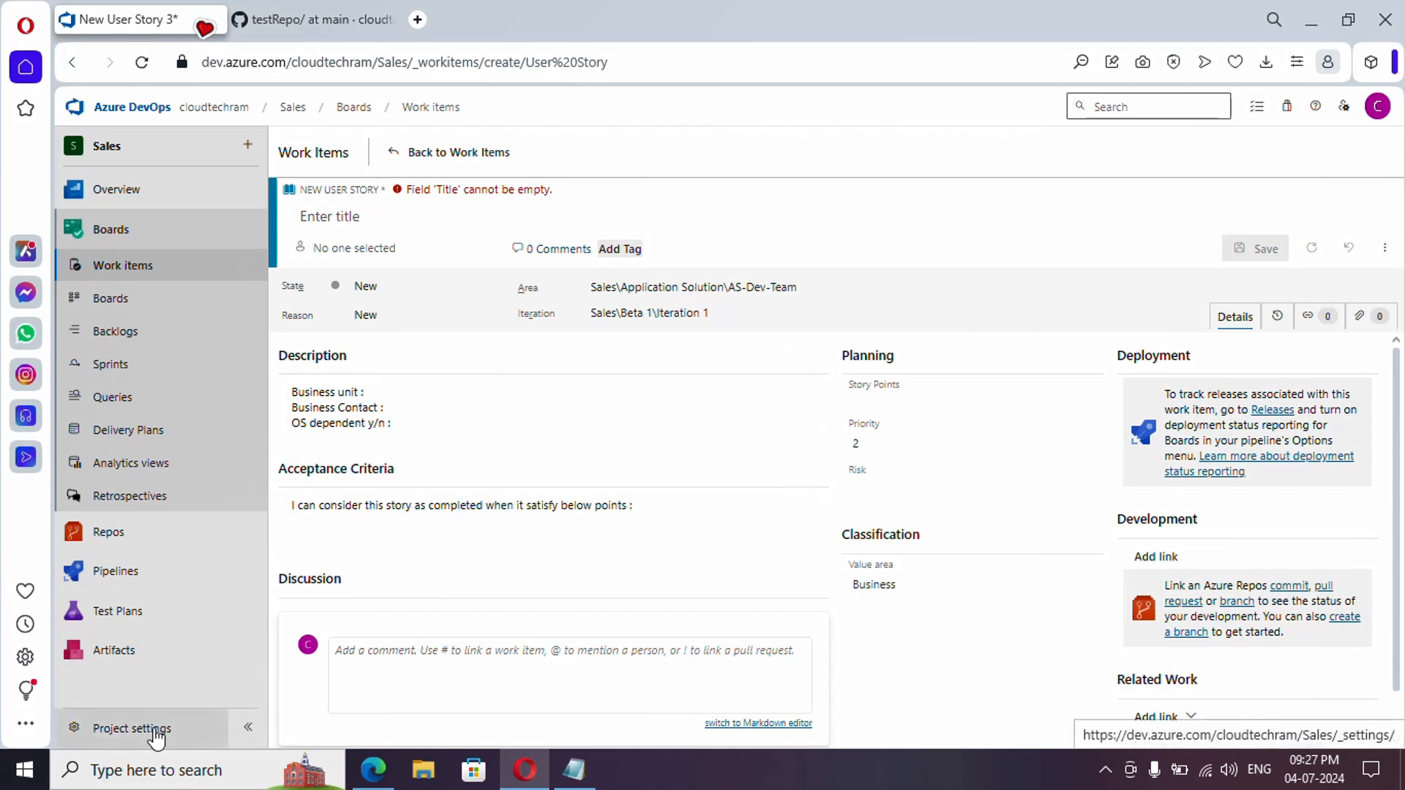
- Navigate Project settings > Team configuration to the Sales Team's work item Templates page
{"action": "left_click", "coordinate": [131, 728]}
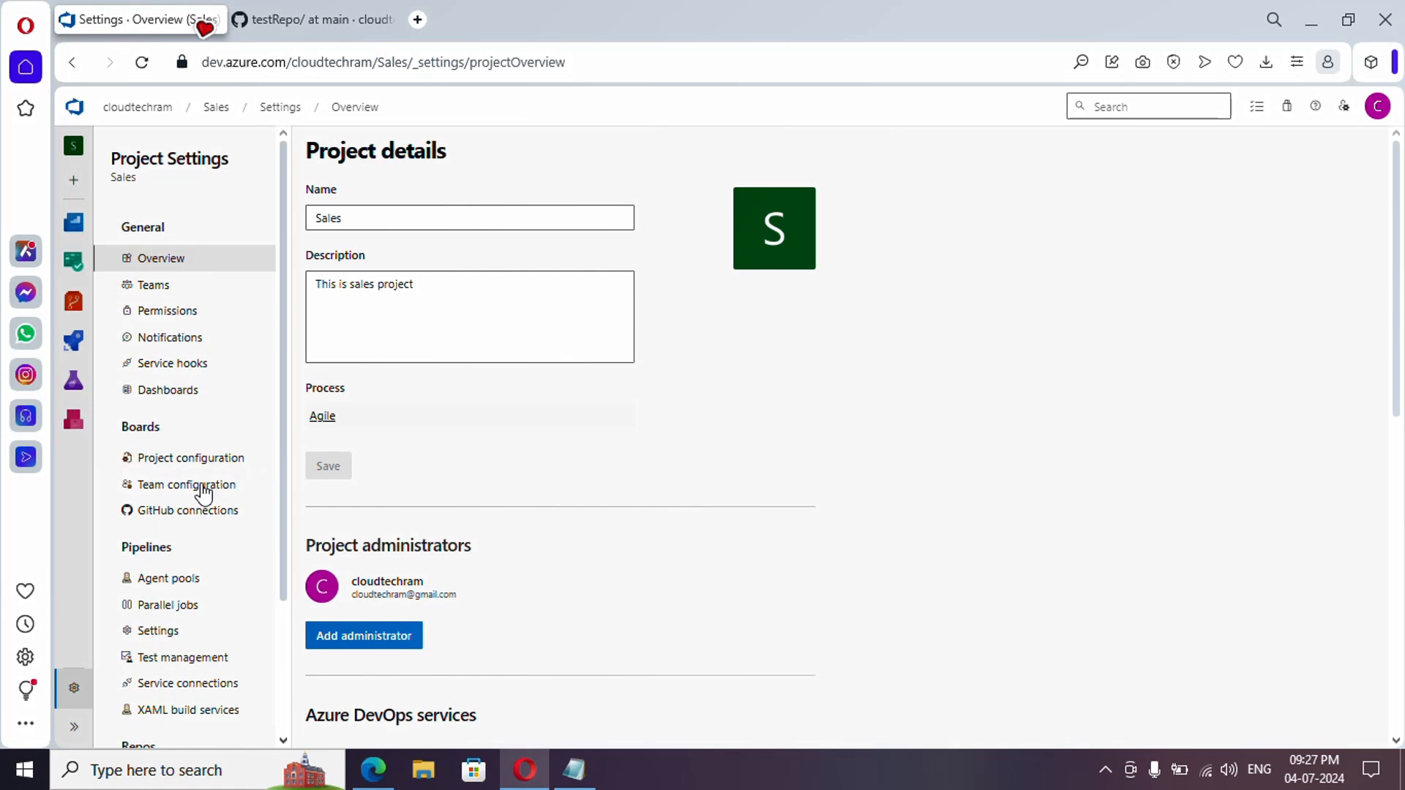
{"action": "left_click", "coordinate": [187, 484]}
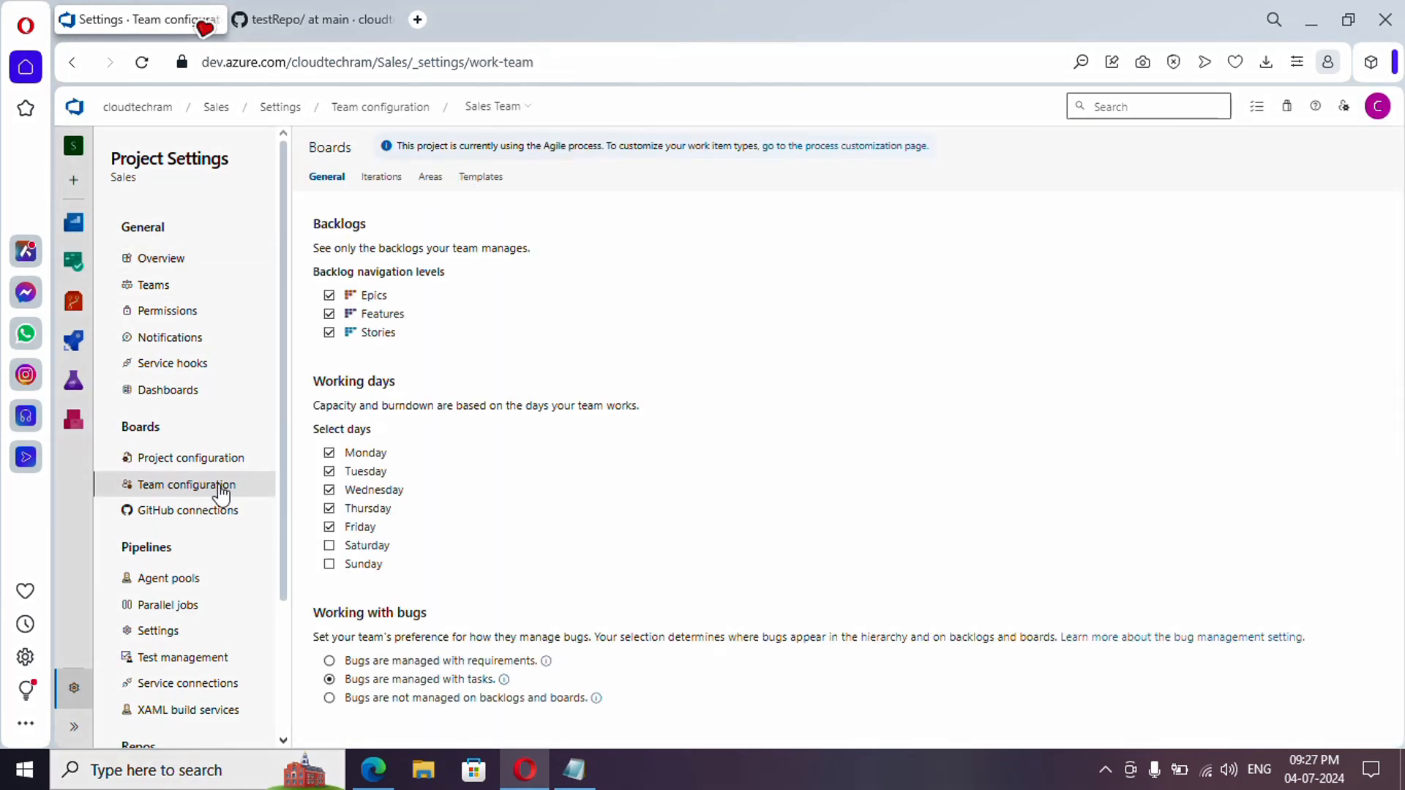
{"action": "mouse_move", "coordinate": [523, 166]}
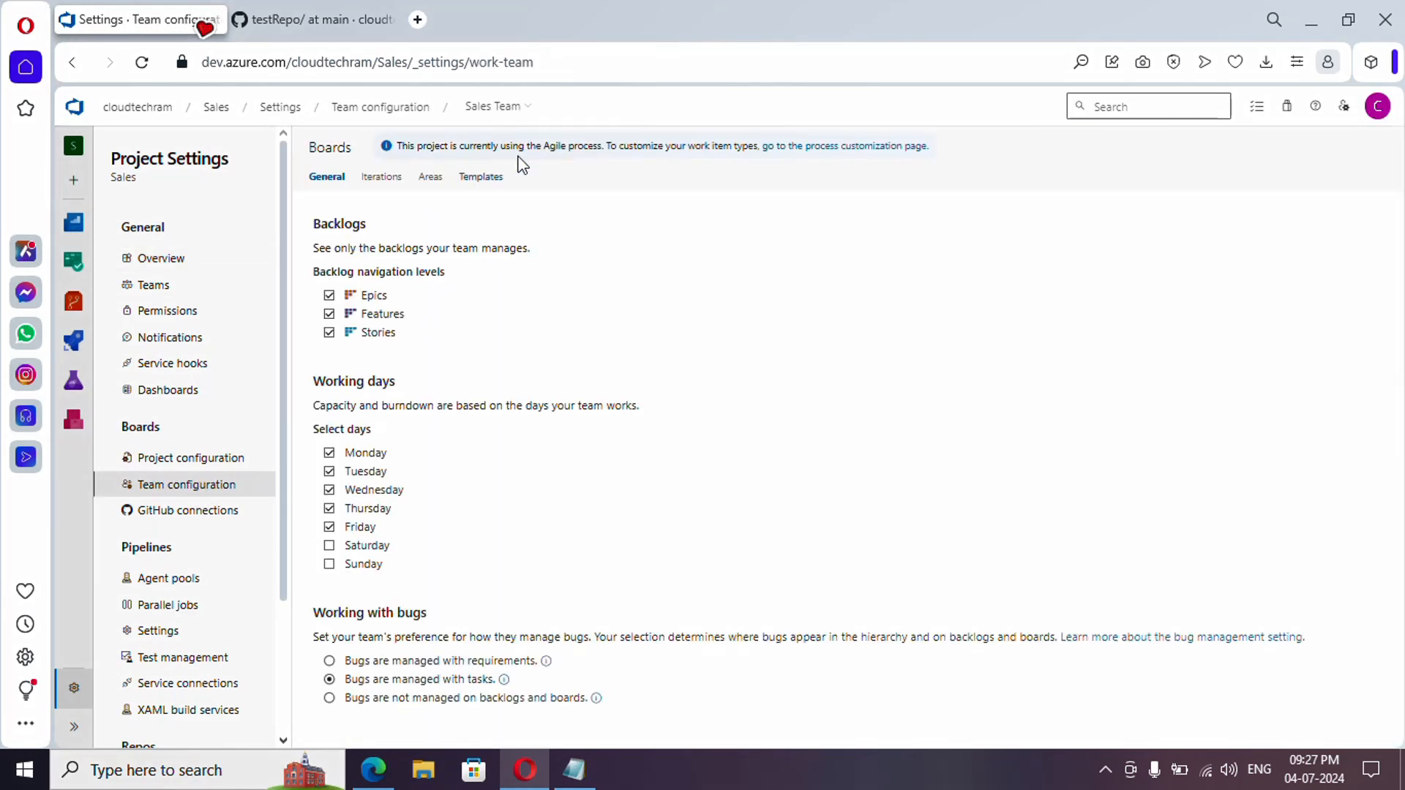
{"action": "left_click", "coordinate": [496, 105]}
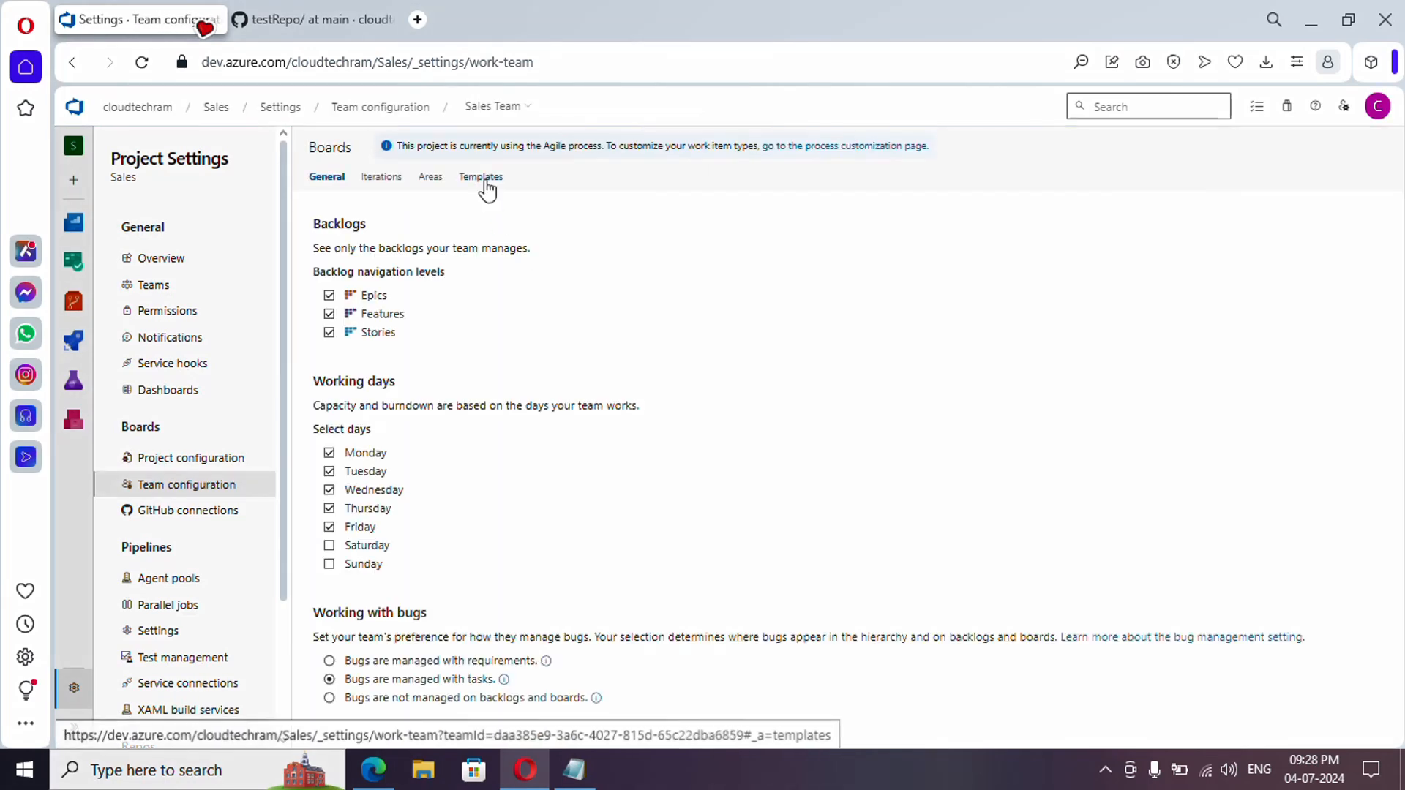
{"action": "left_click", "coordinate": [480, 176]}
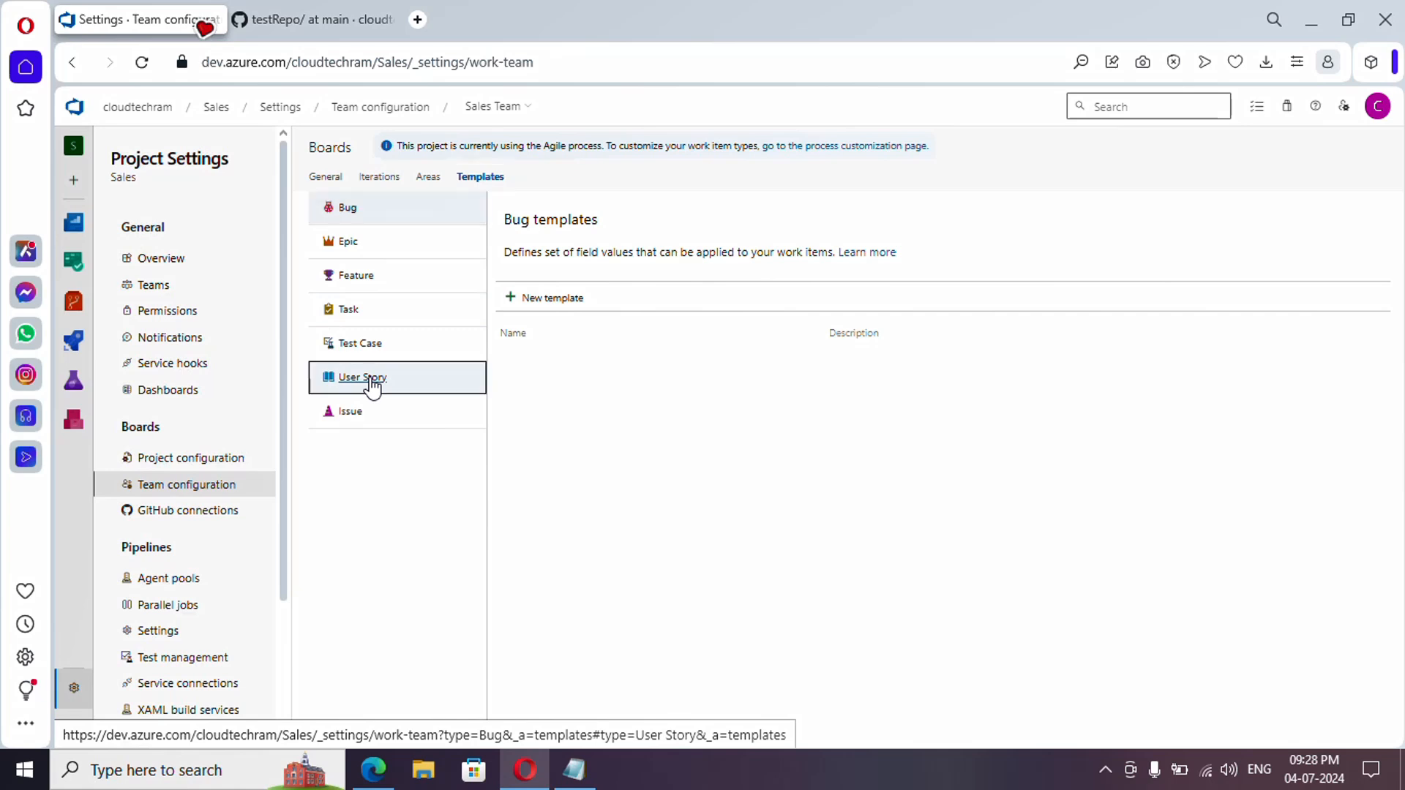
- Show the User Story templates and copy the link to the StoryDesc&Criteria template
{"action": "left_click", "coordinate": [362, 376]}
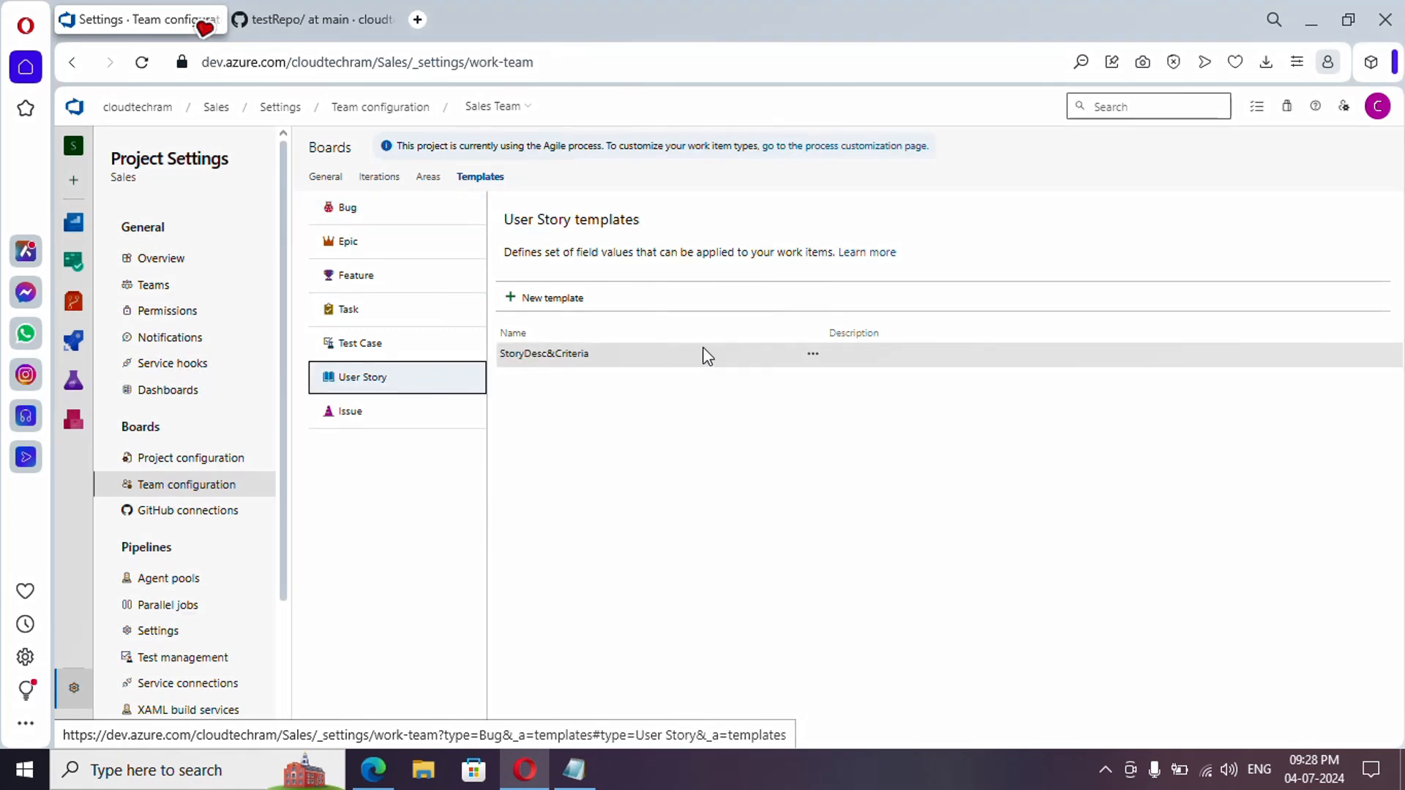
{"action": "left_click", "coordinate": [813, 353]}
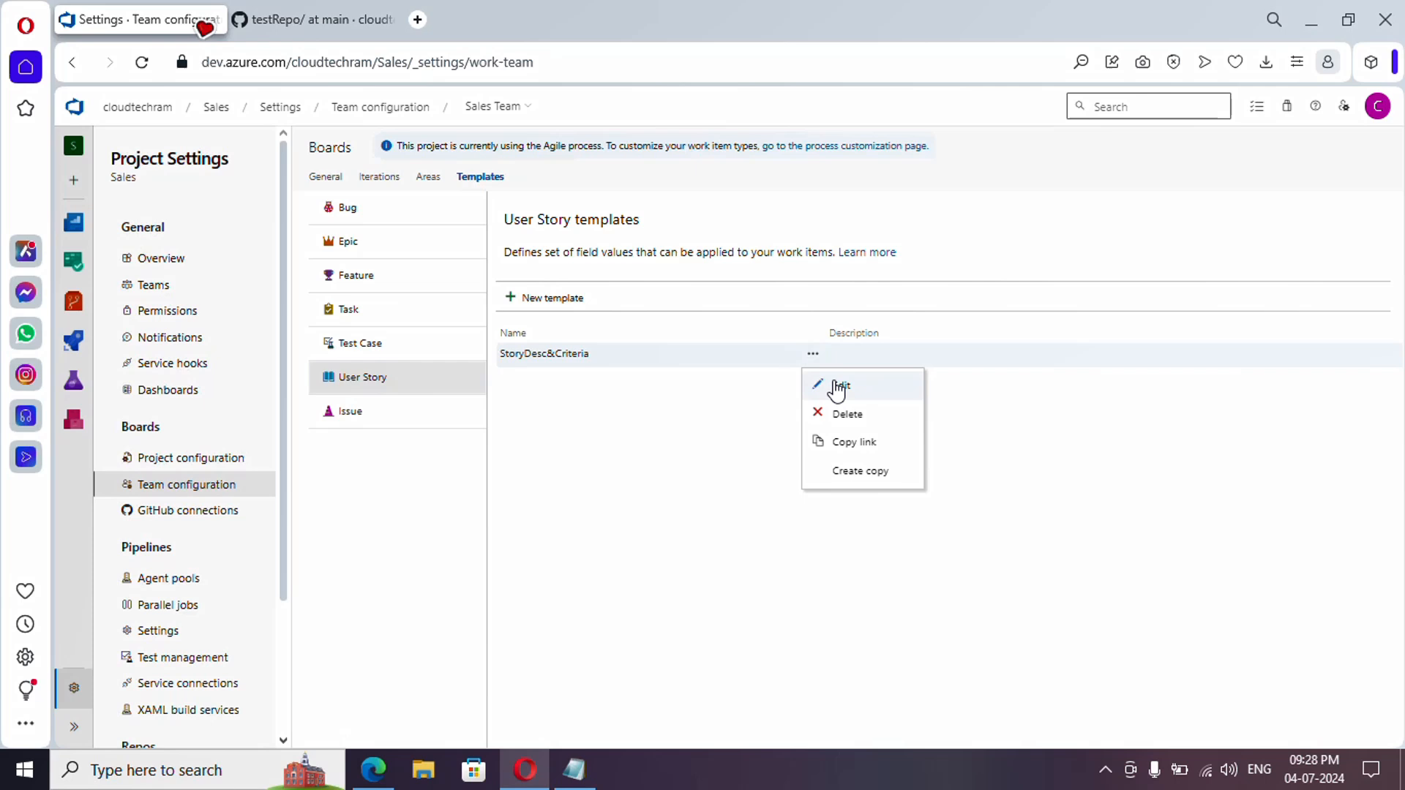
{"action": "mouse_move", "coordinate": [833, 448]}
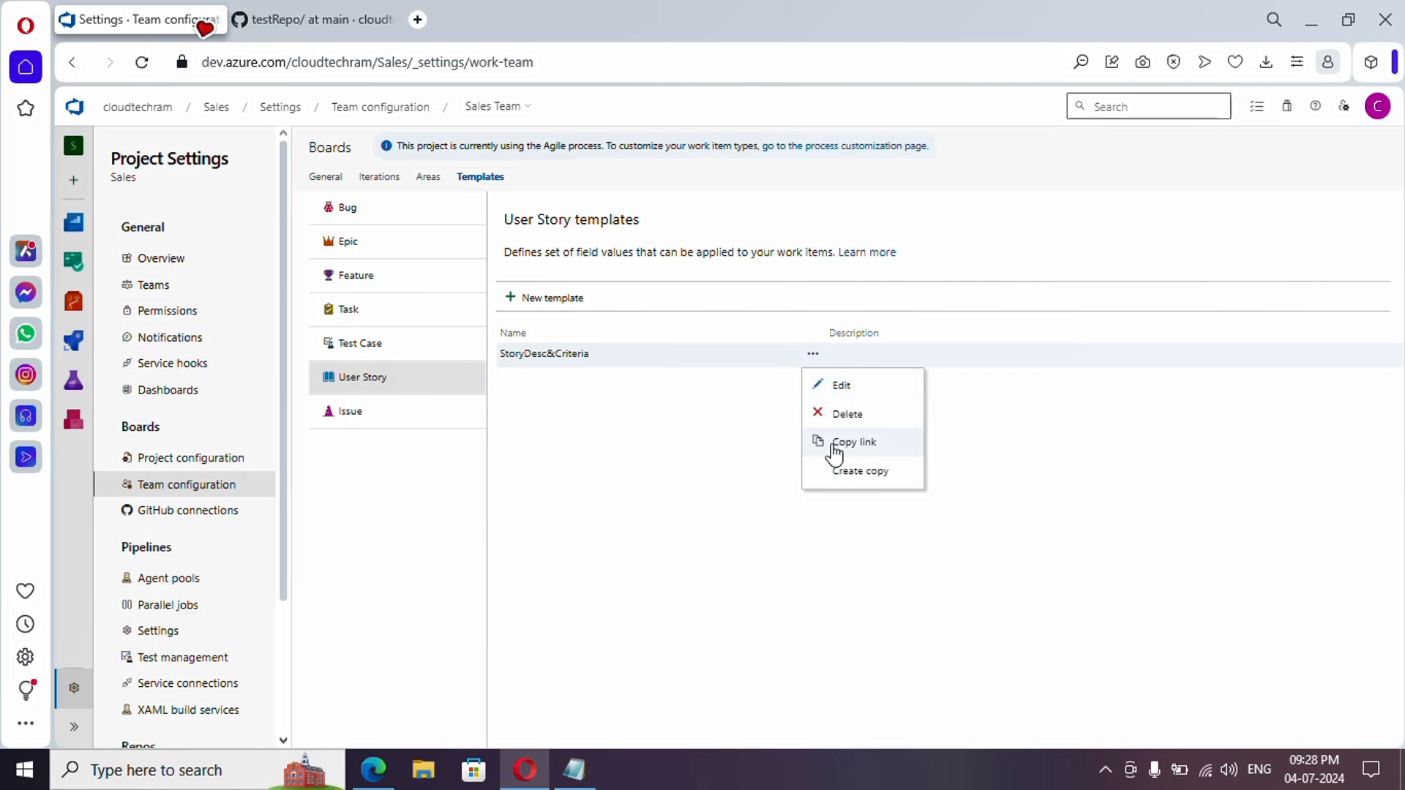
{"action": "left_click", "coordinate": [583, 427]}
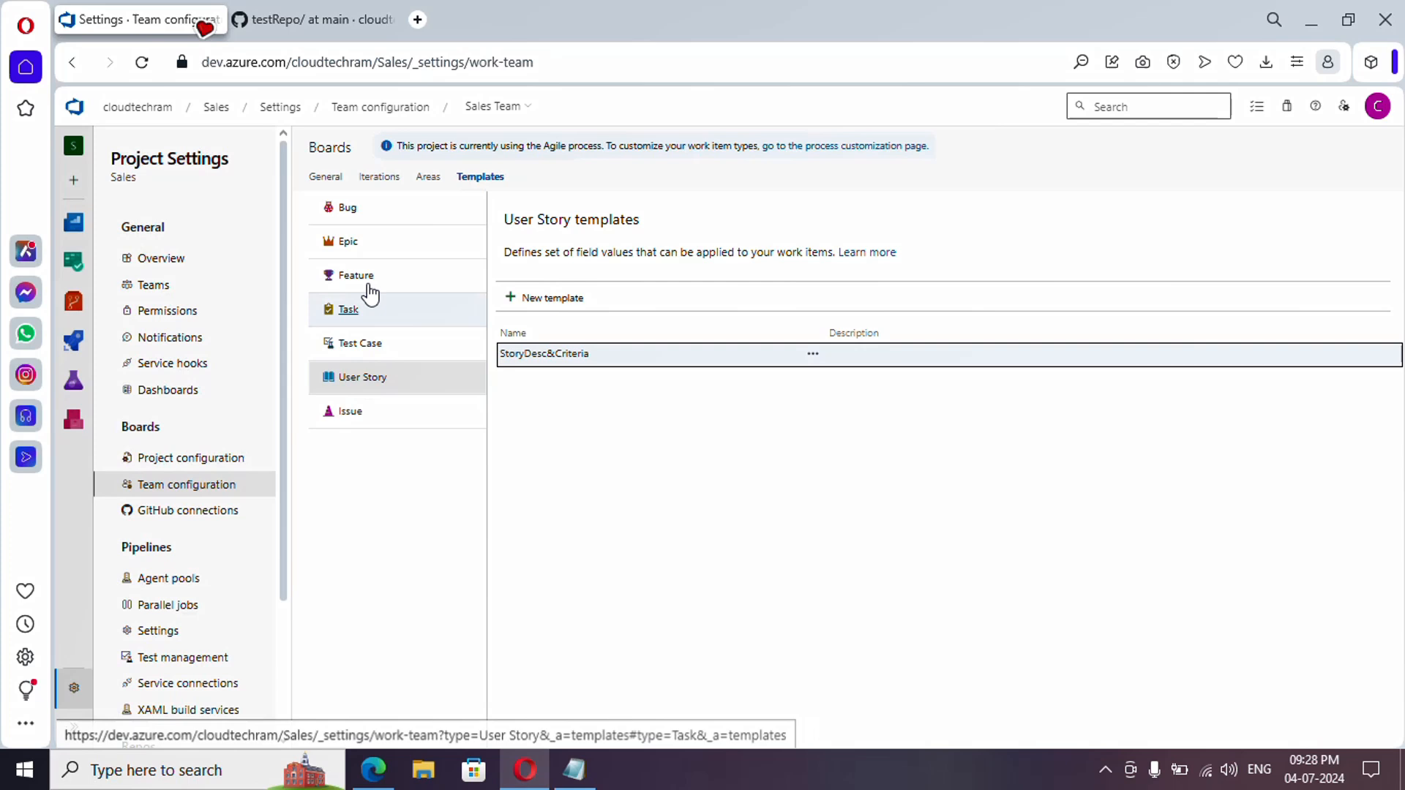
{"action": "mouse_move", "coordinate": [432, 450]}
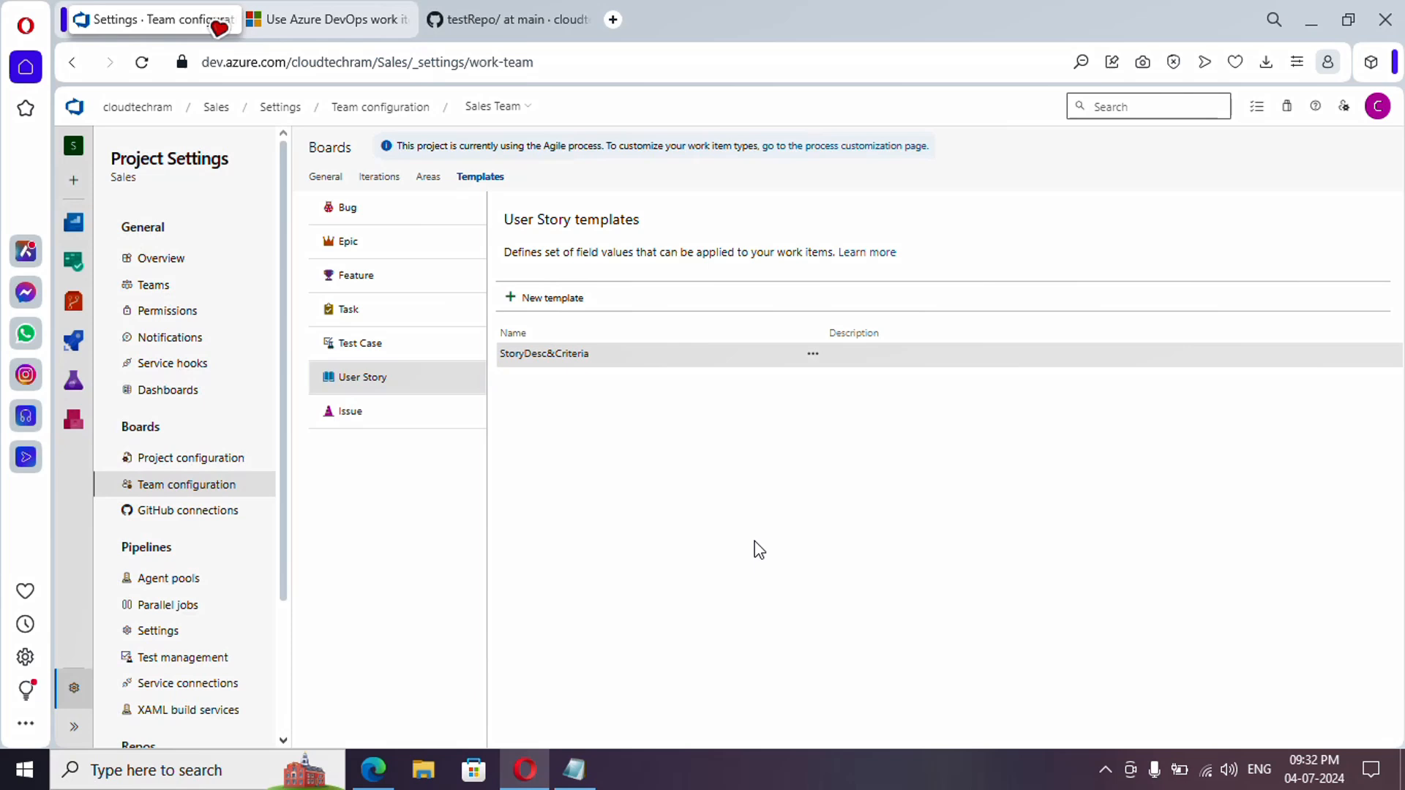
{"action": "mouse_move", "coordinate": [187, 349]}
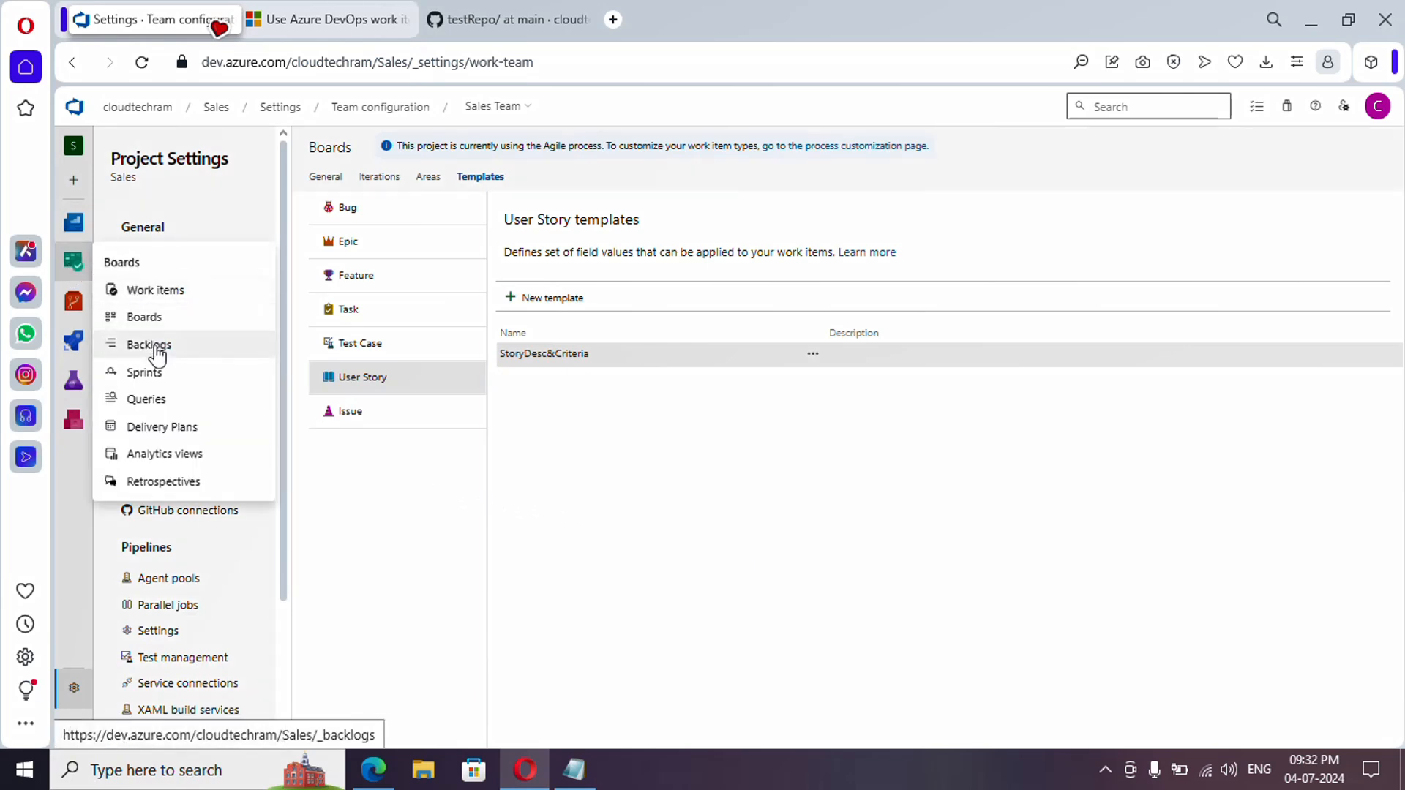
- Switch to the Sales Team backlog and check the scascfs story's current fields
{"action": "left_click", "coordinate": [148, 344]}
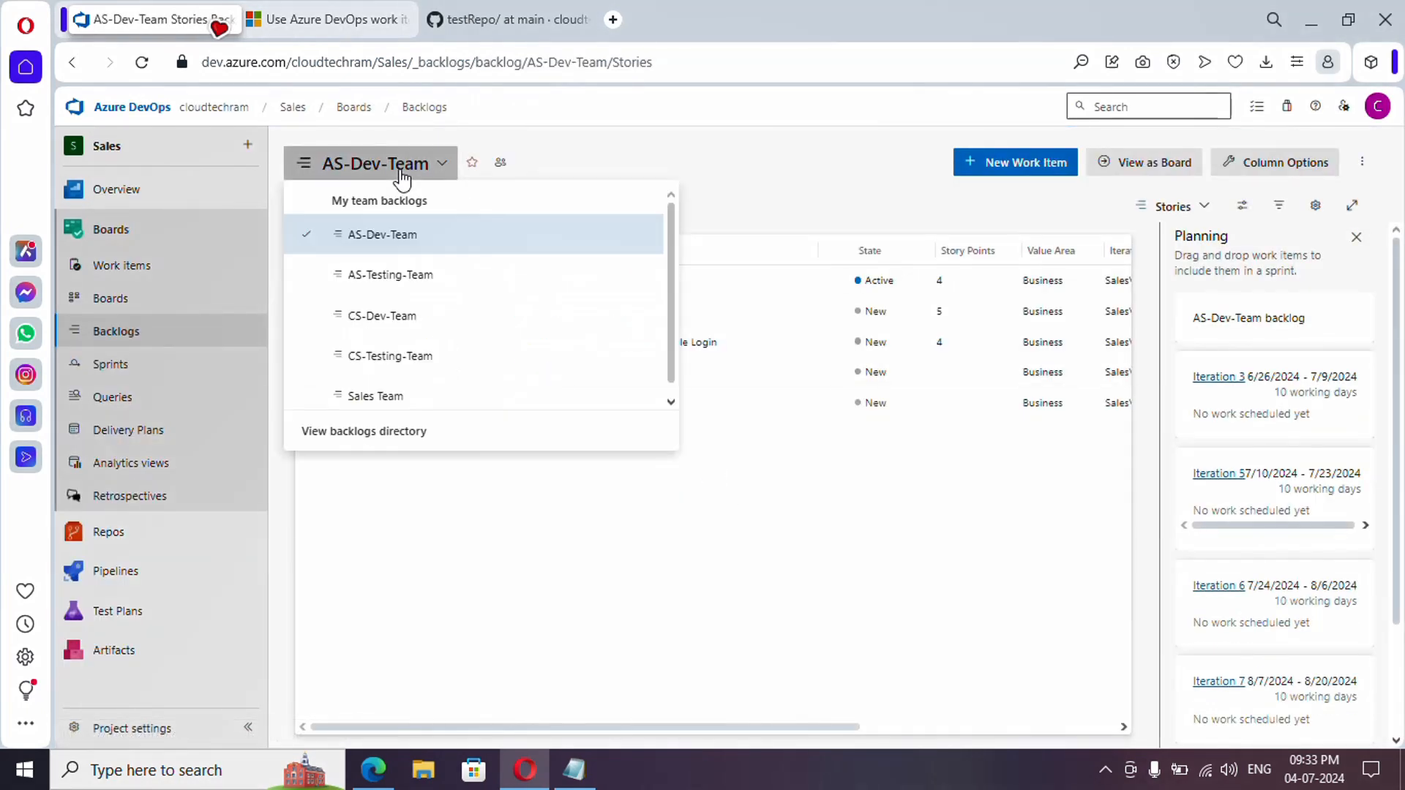
{"action": "left_click", "coordinate": [375, 396]}
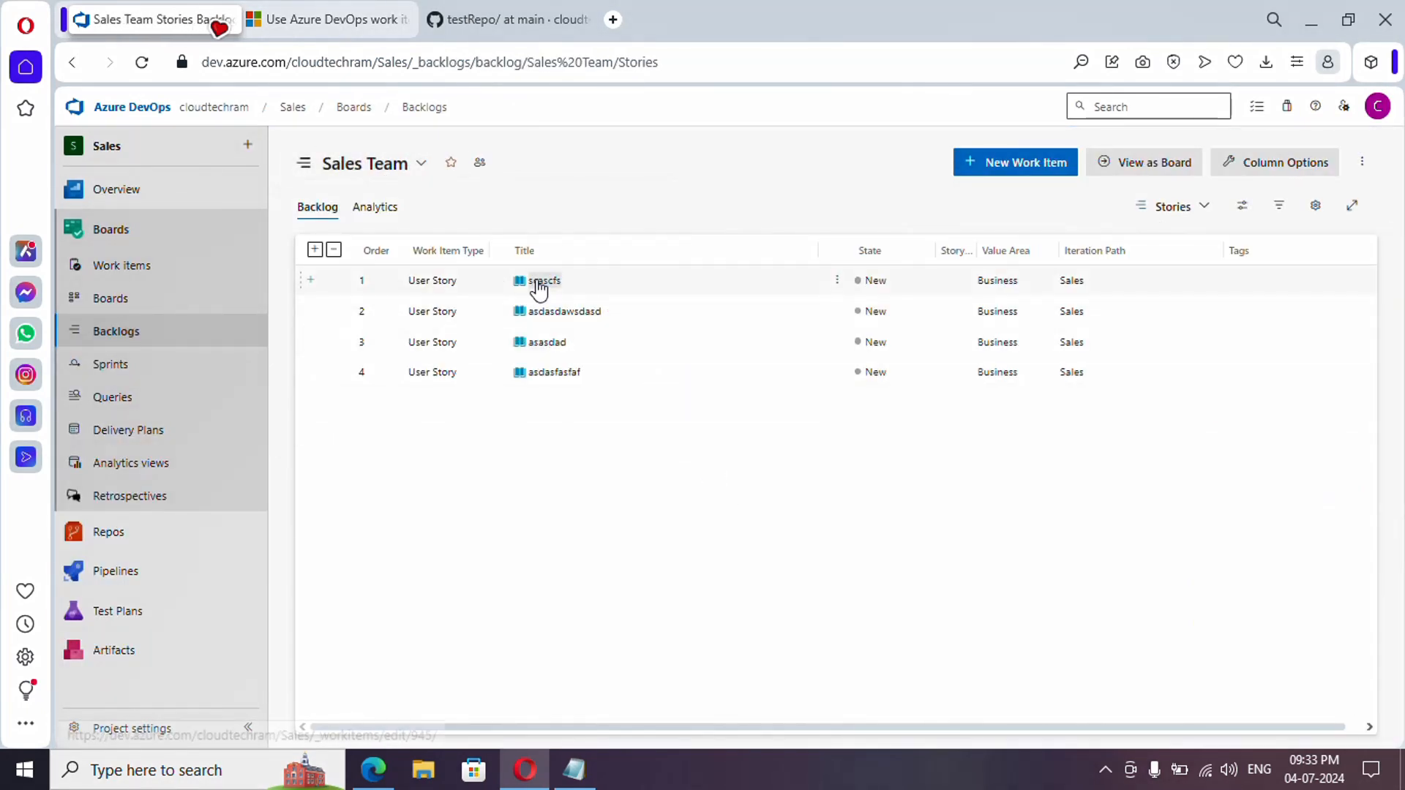
{"action": "left_click", "coordinate": [544, 280]}
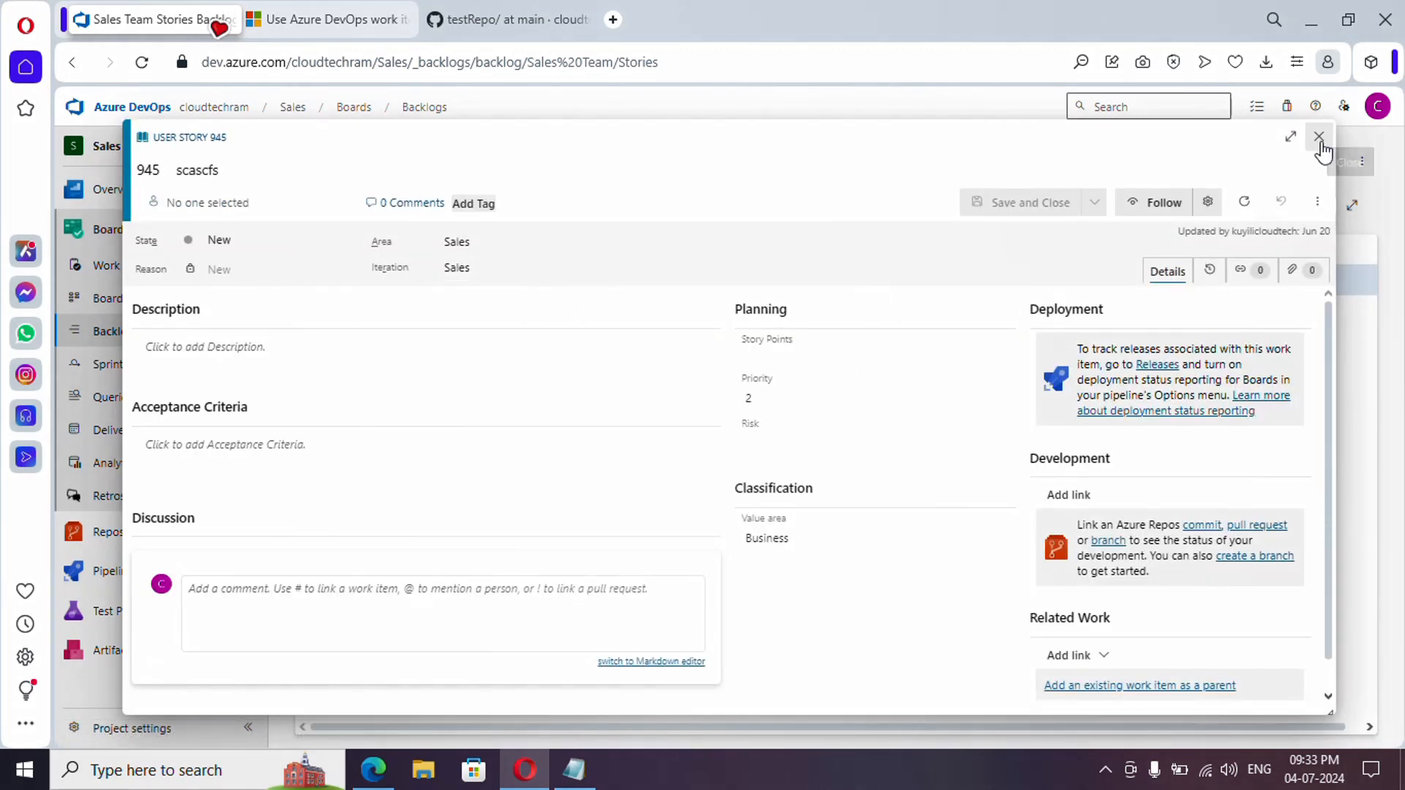
{"action": "left_click", "coordinate": [1318, 136]}
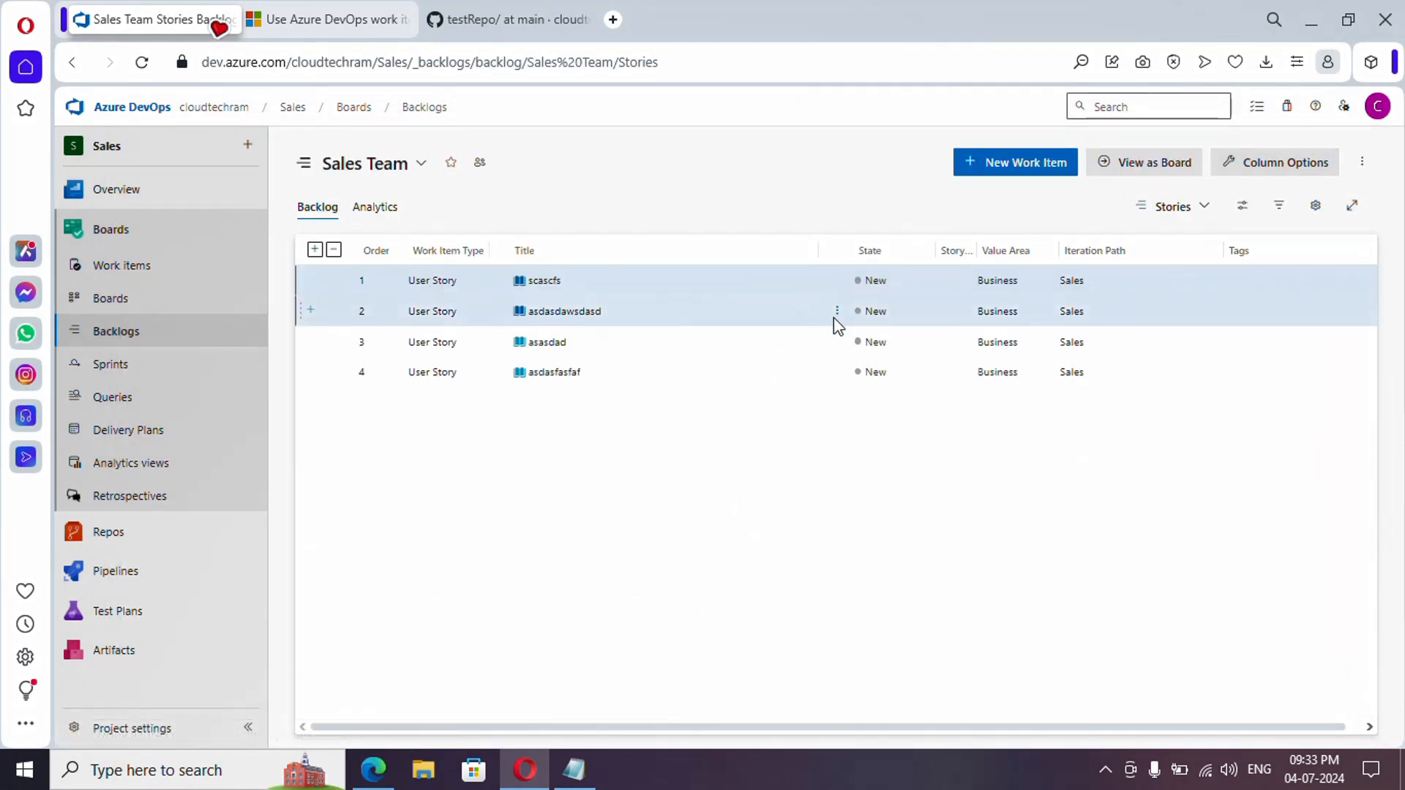
- Apply StoryDesc&Criteria to the two selected stories and verify story 945 carries the template text
{"action": "left_click", "coordinate": [836, 311]}
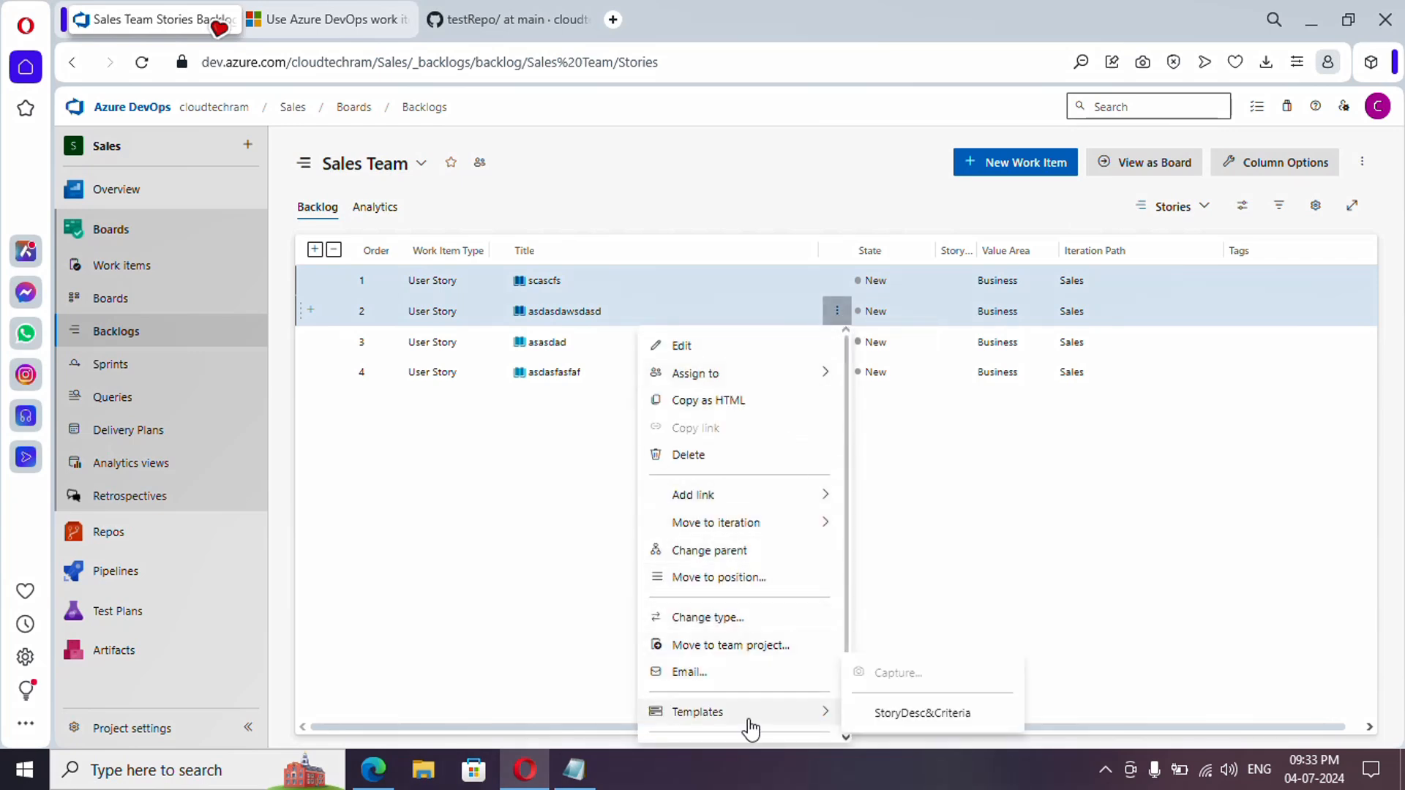
{"action": "left_click", "coordinate": [923, 711]}
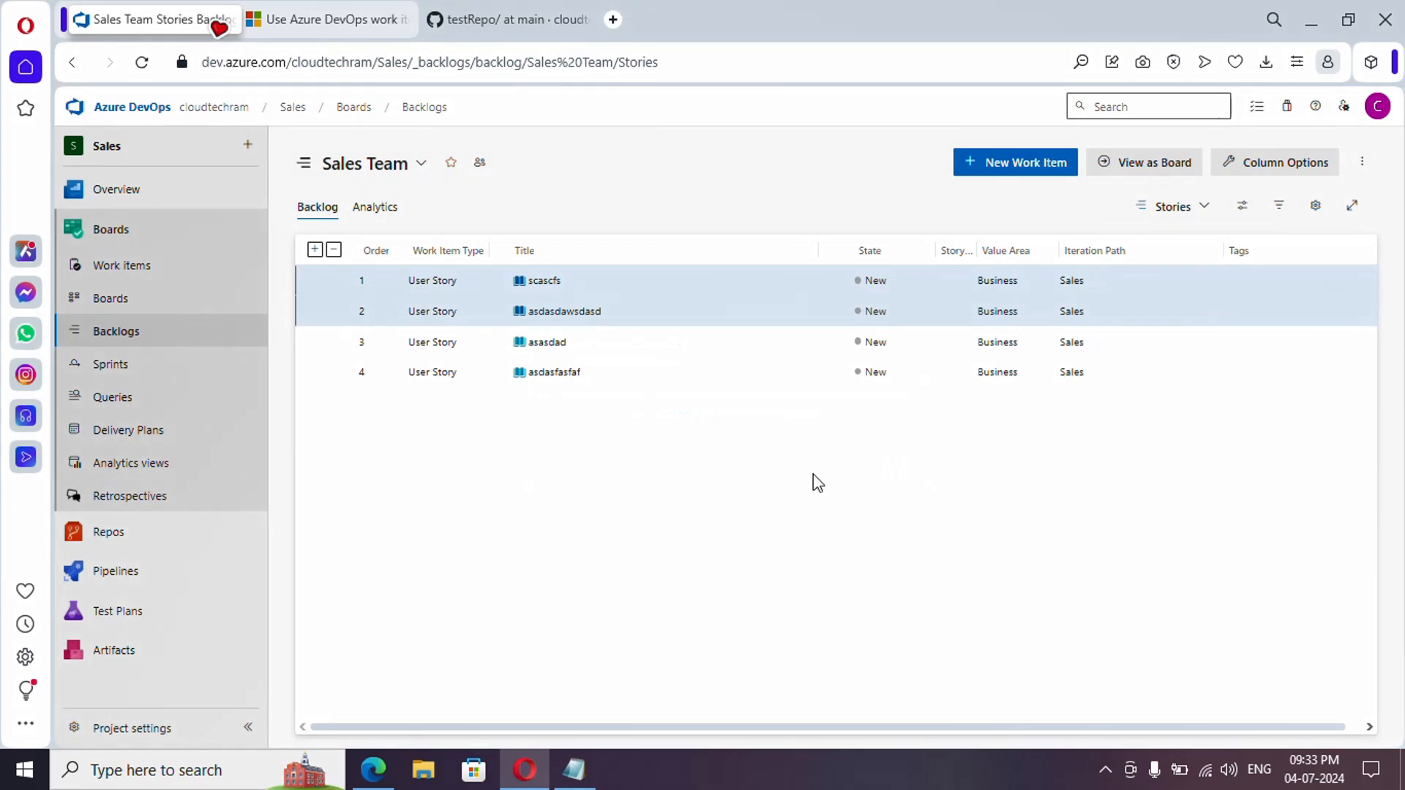
{"action": "left_click", "coordinate": [544, 280]}
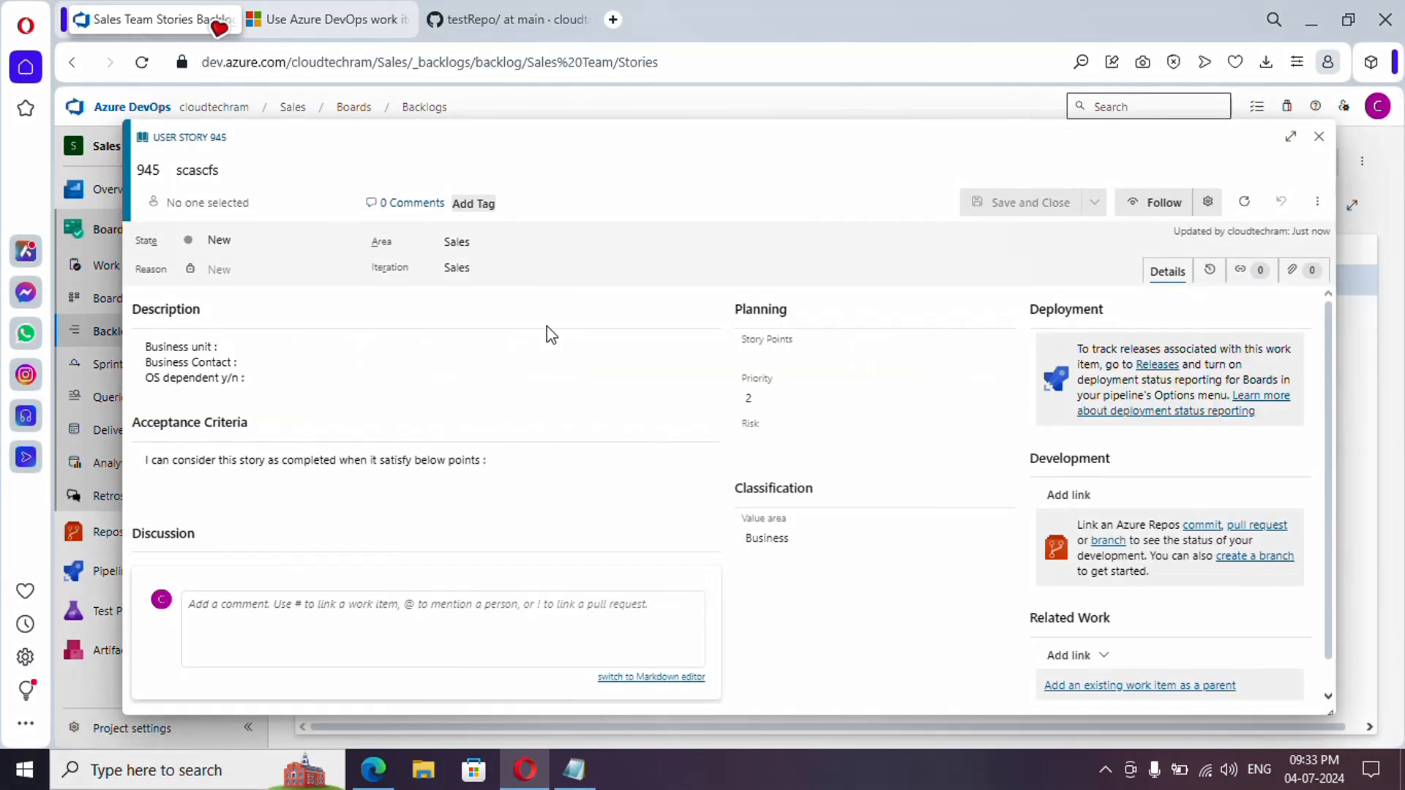
{"action": "mouse_move", "coordinate": [1360, 149]}
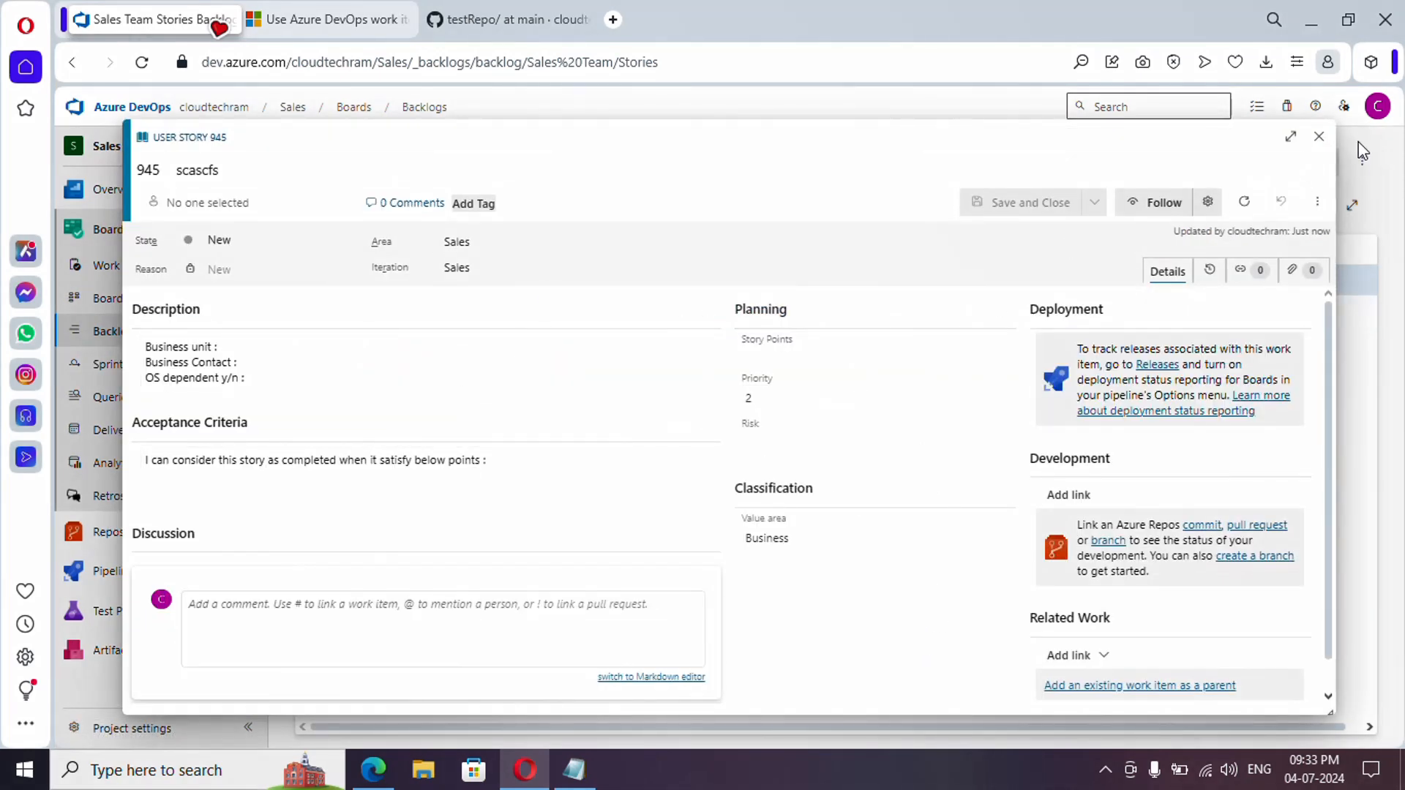
{"action": "left_click", "coordinate": [1318, 136]}
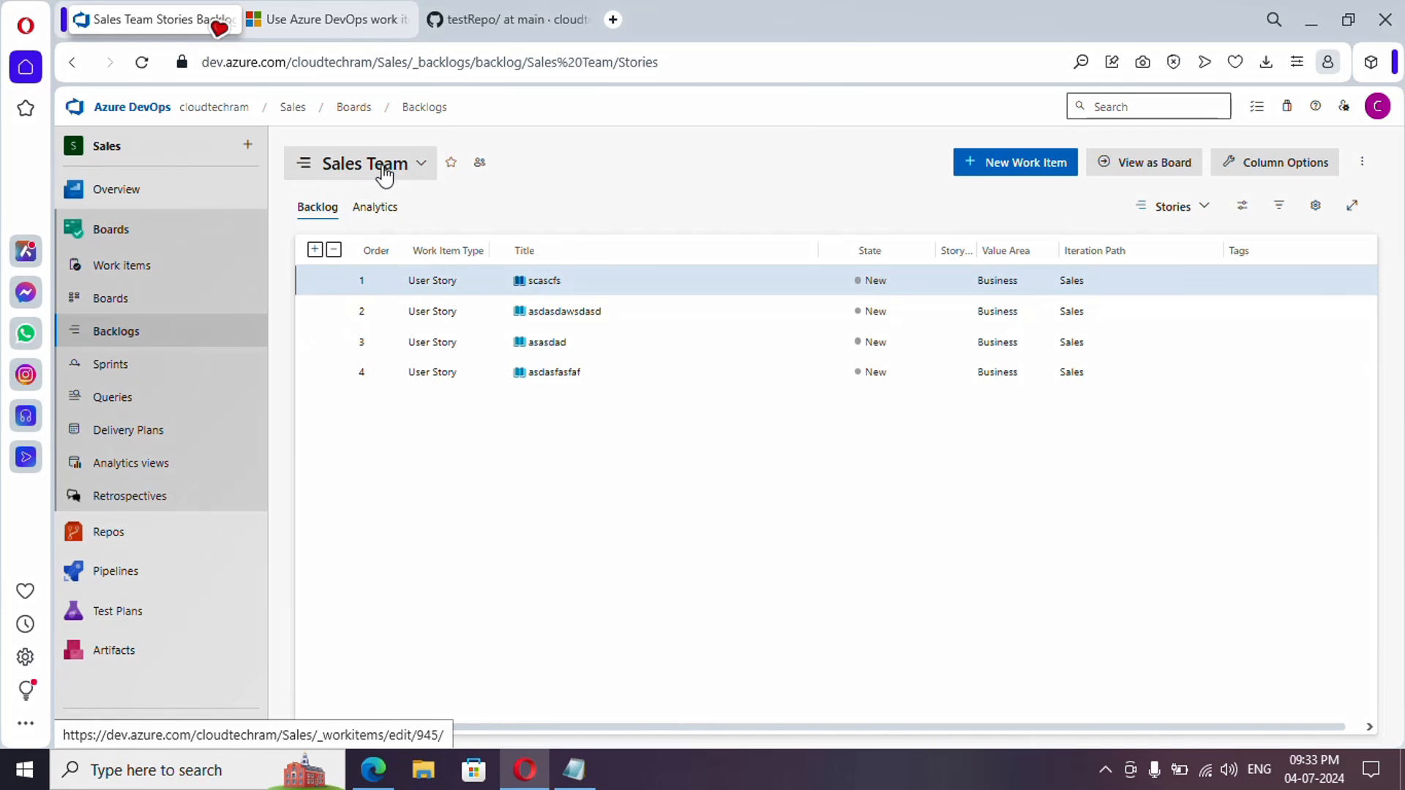
- Switch to the AS-Dev-Team backlog and apply StoryDesc&Criteria to both sdadd stories, including 953
{"action": "left_click", "coordinate": [362, 162]}
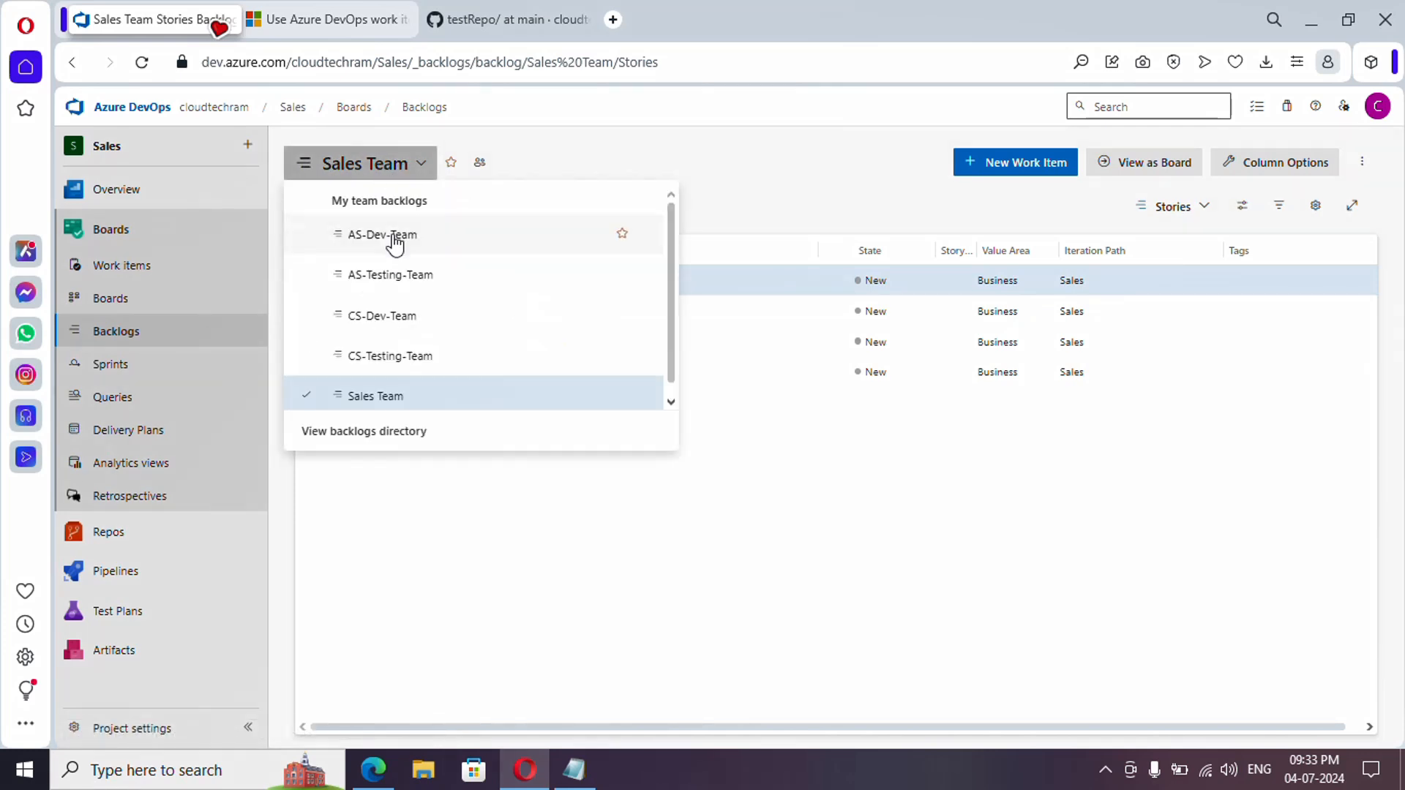
{"action": "left_click", "coordinate": [382, 234]}
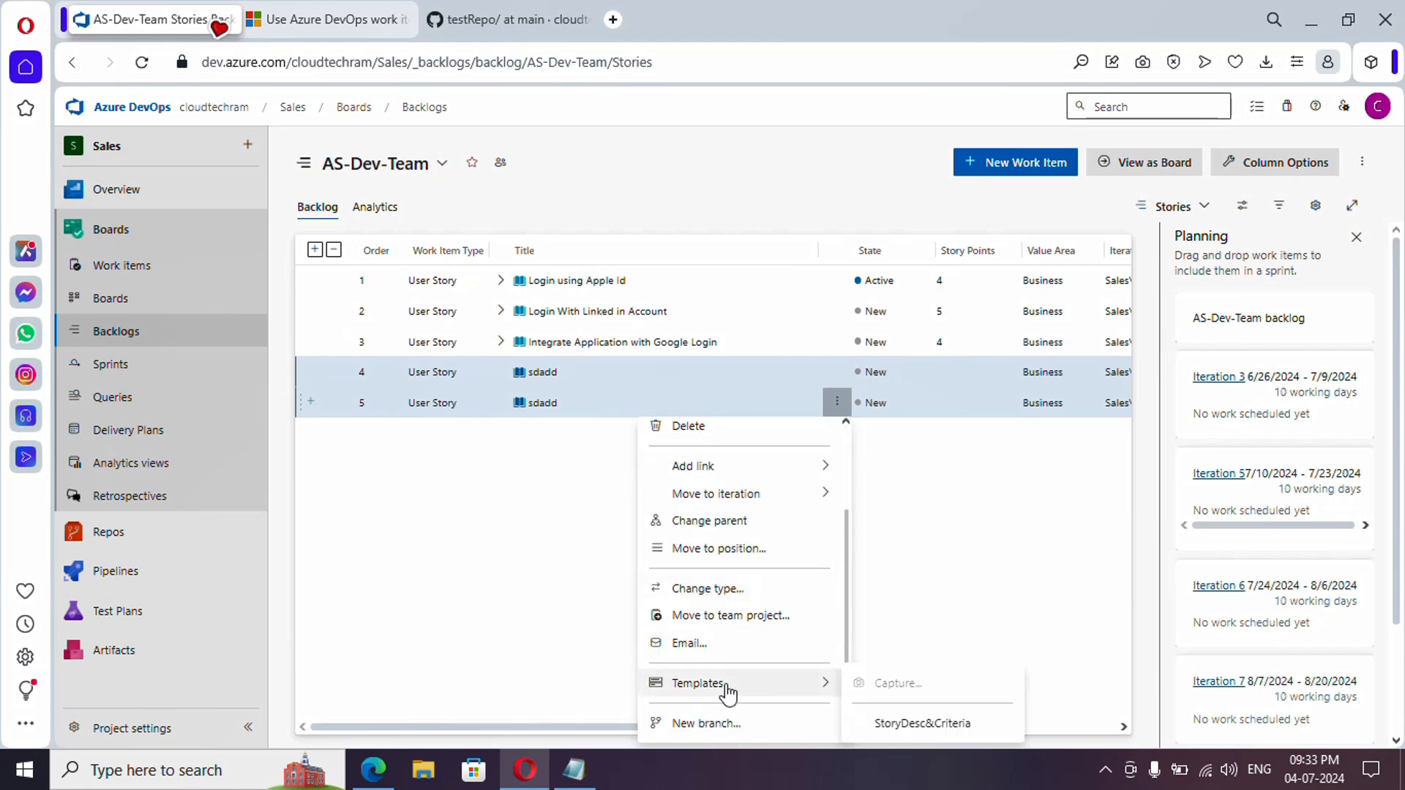
{"action": "left_click", "coordinate": [571, 439]}
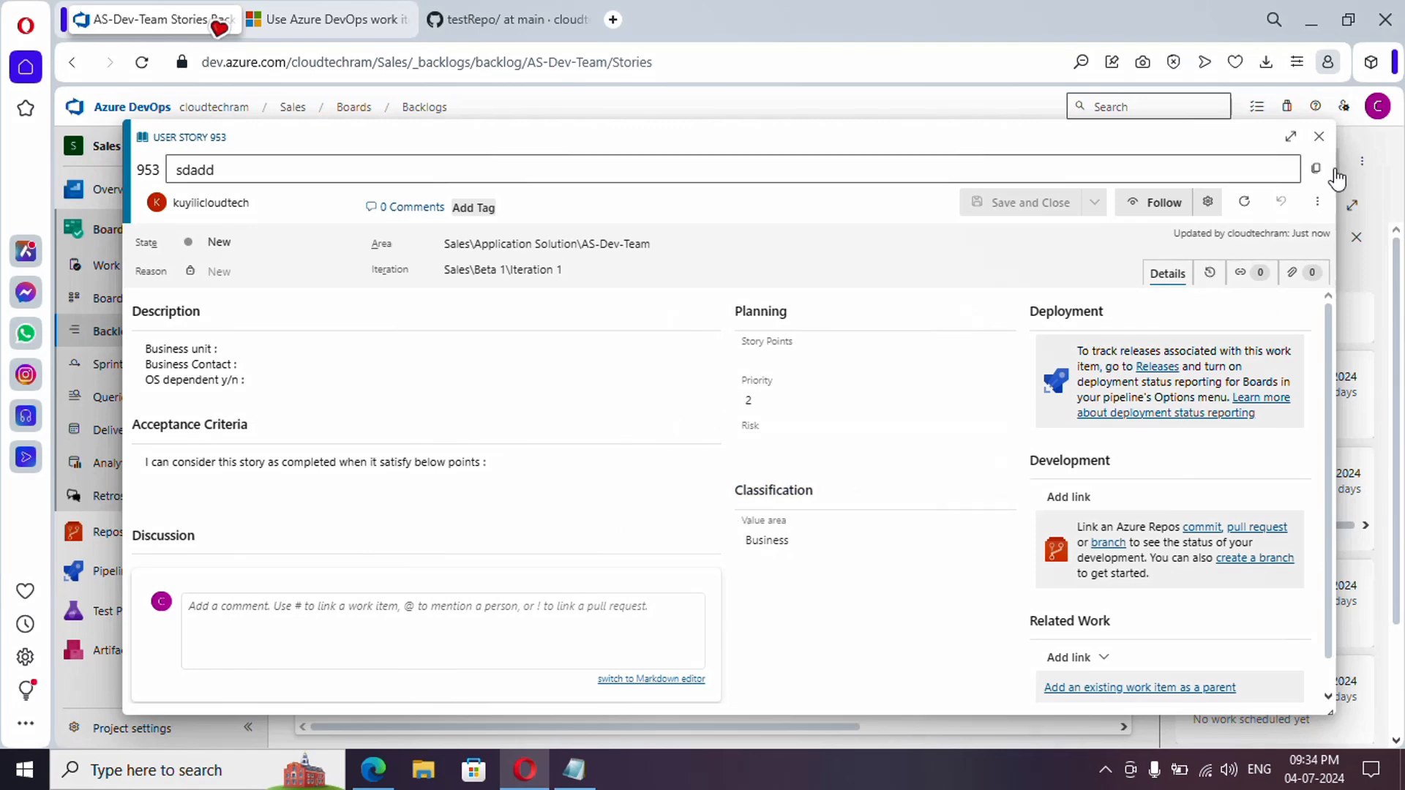
{"action": "left_click", "coordinate": [1319, 136]}
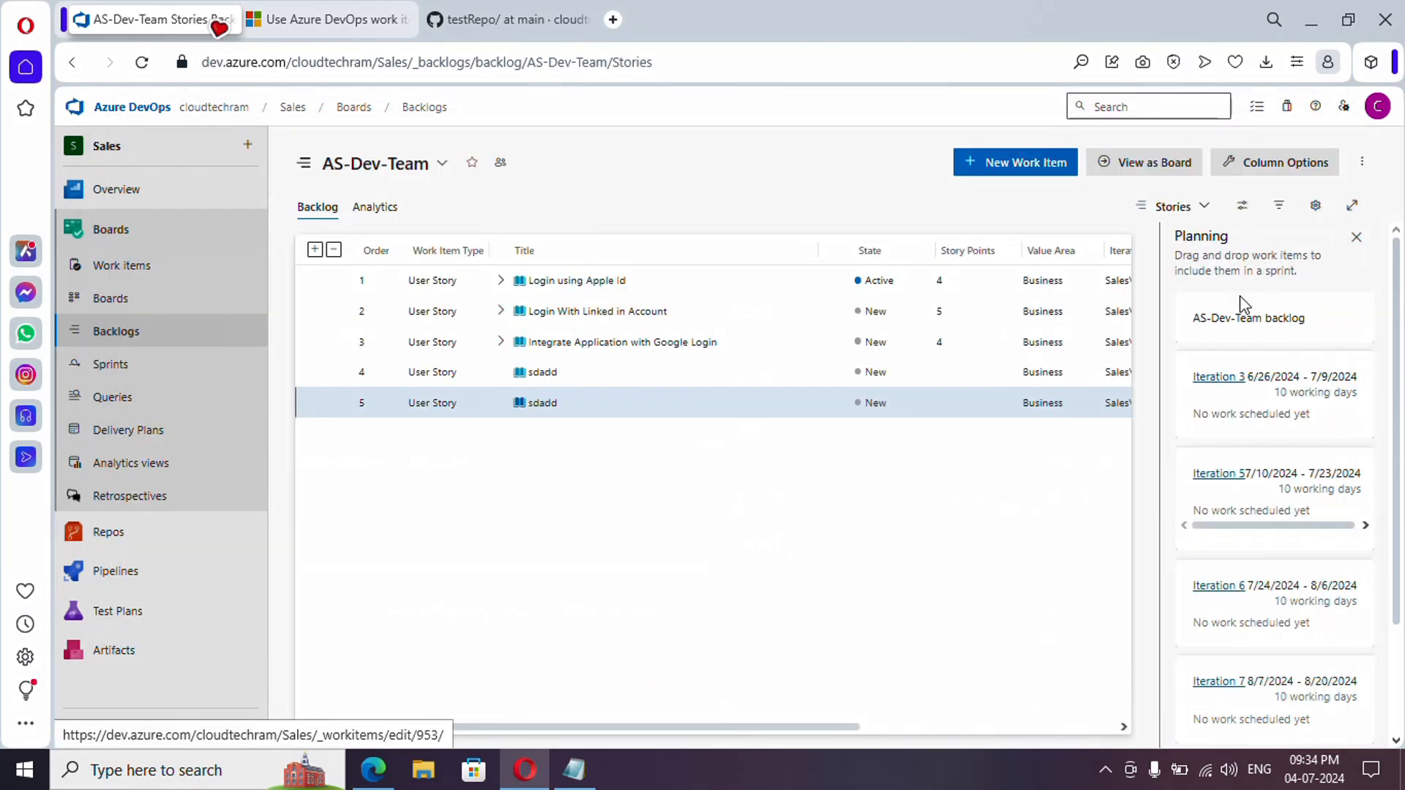